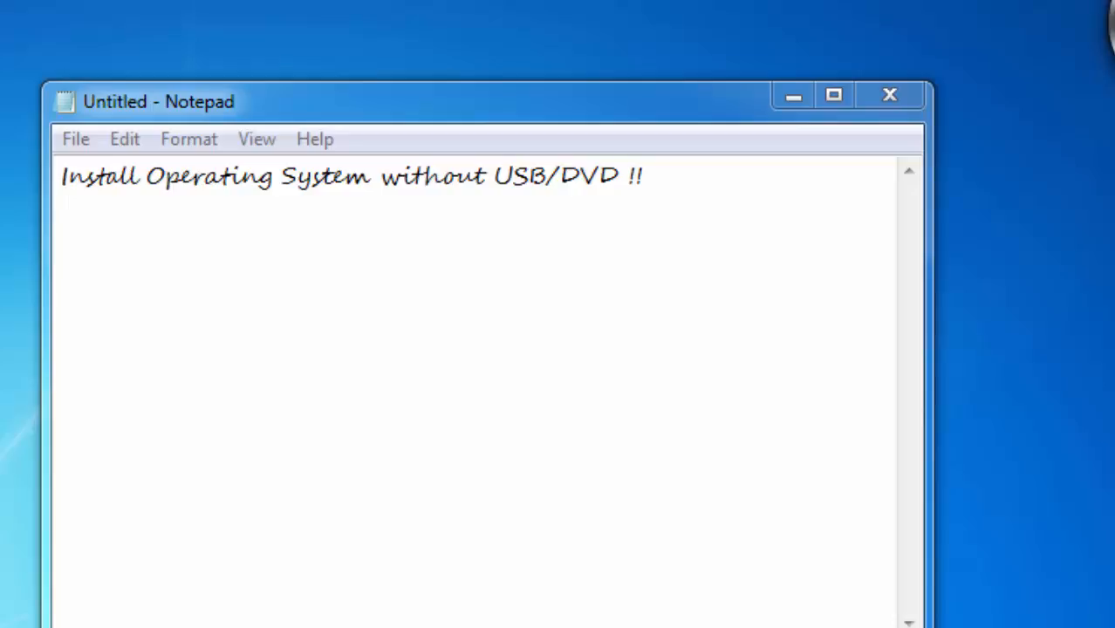
{"action": "mouse_move", "coordinate": [271, 462]}
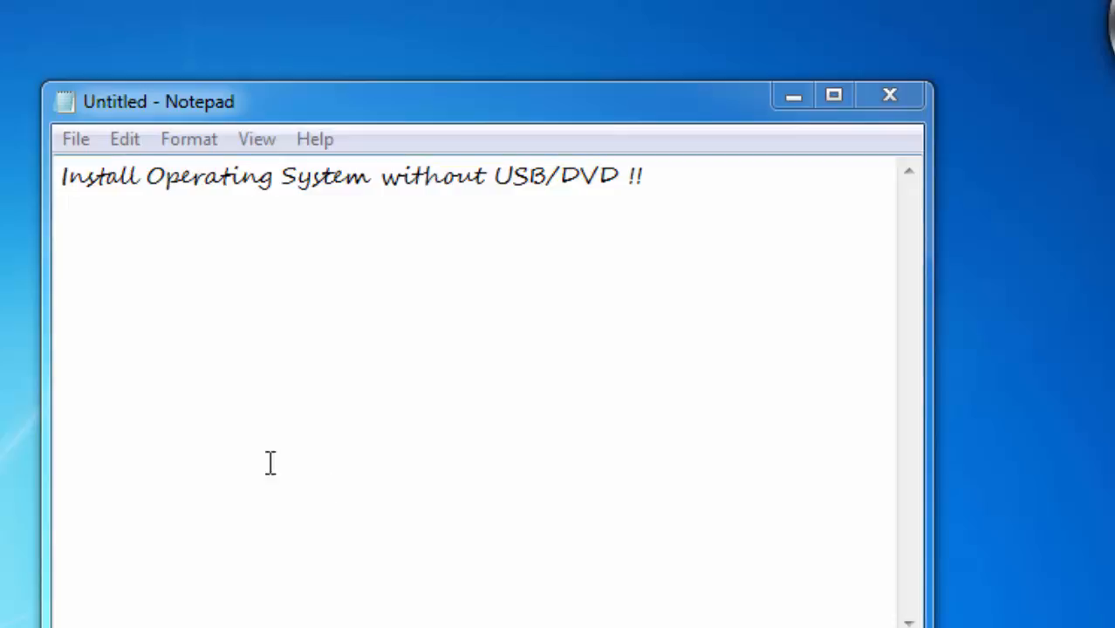
{"action": "mouse_move", "coordinate": [499, 224]}
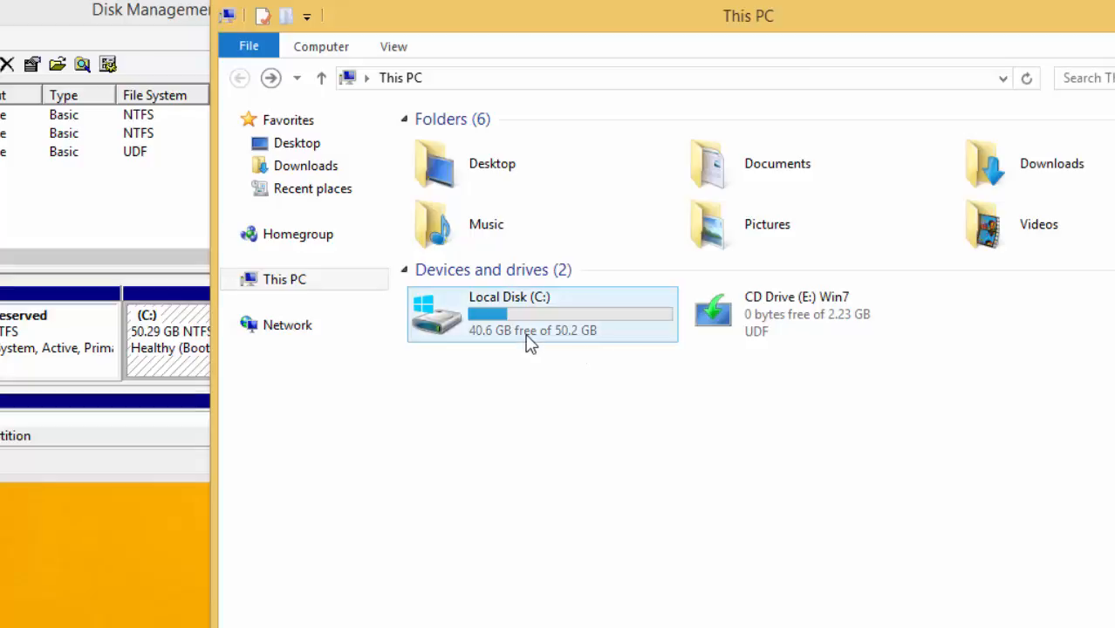
Shrink the C: partition and accept a 5120 MB size for the new simple volume.
{"action": "left_click", "coordinate": [712, 380]}
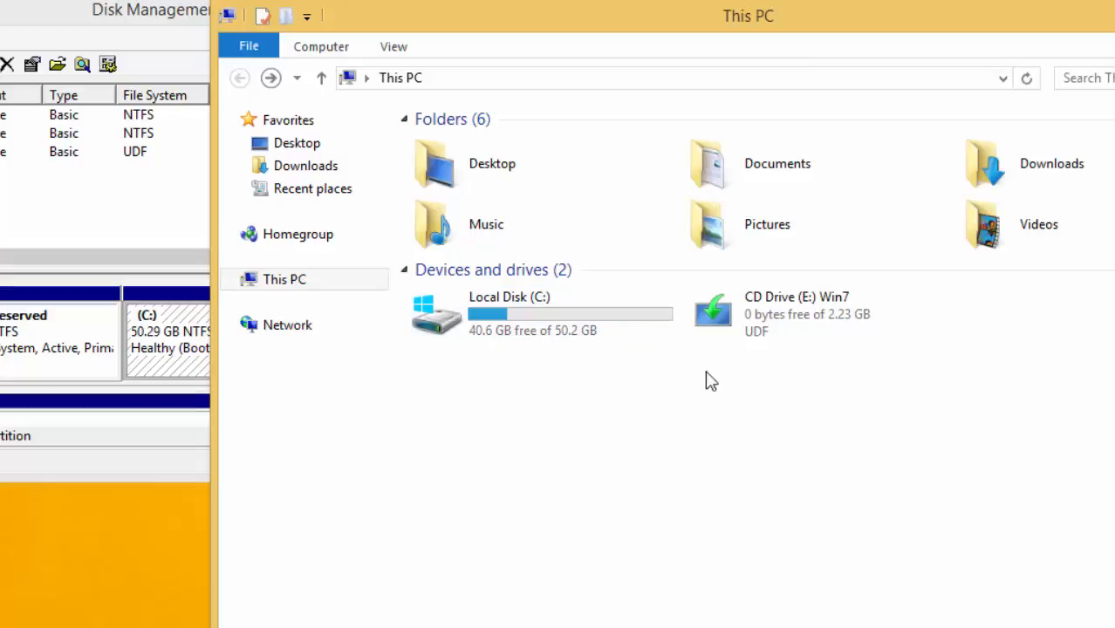
{"action": "left_click", "coordinate": [541, 314]}
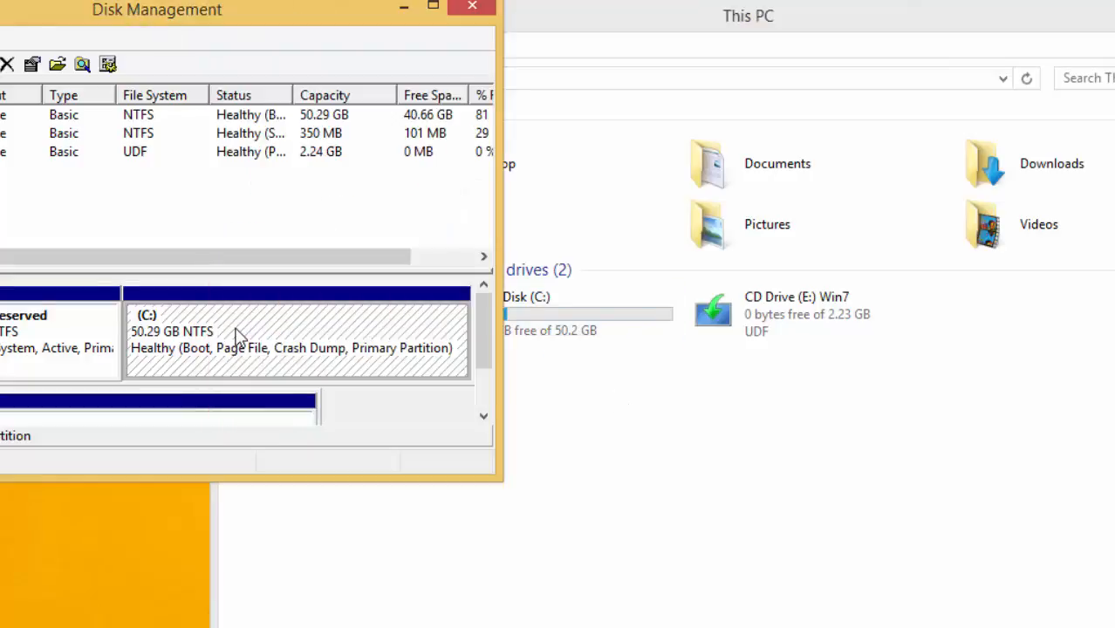
{"action": "right_click", "coordinate": [297, 341]}
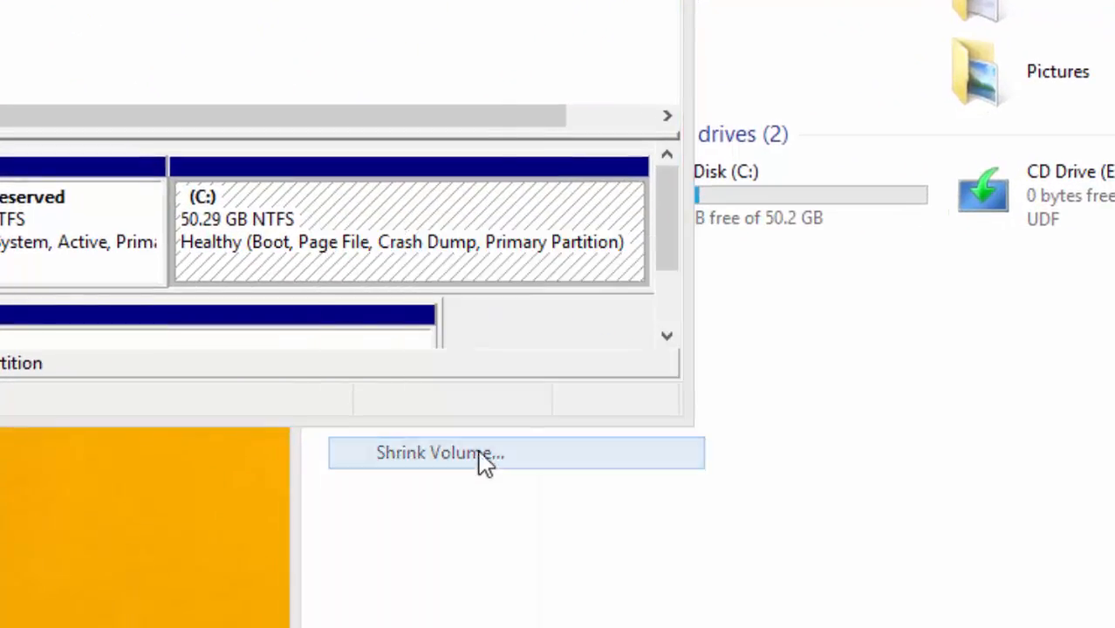
{"action": "left_click", "coordinate": [440, 454]}
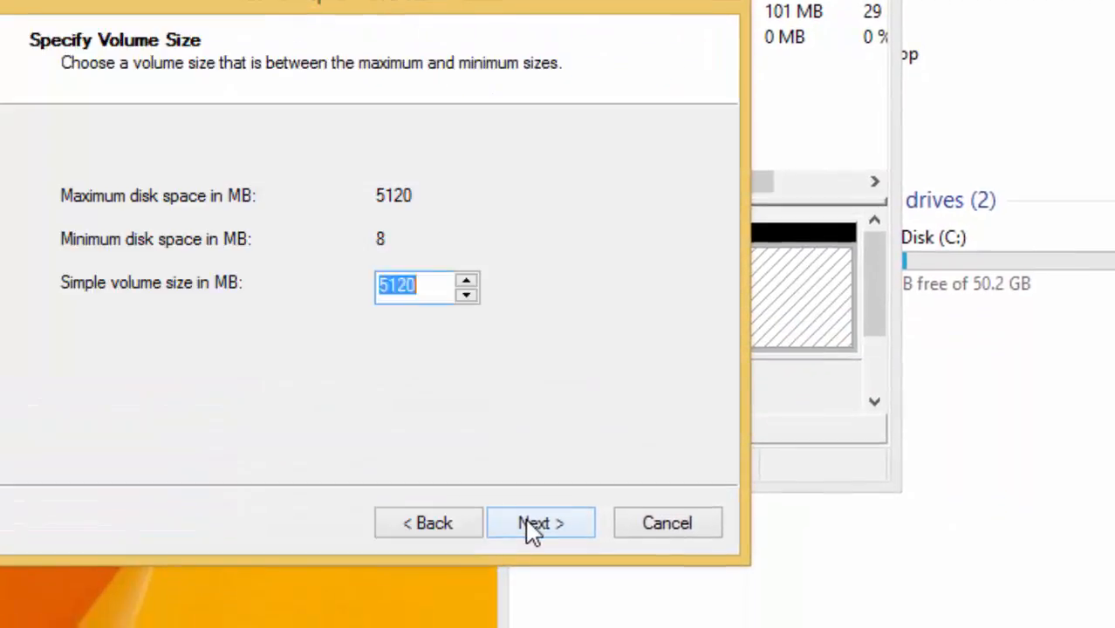
{"action": "left_click", "coordinate": [541, 524]}
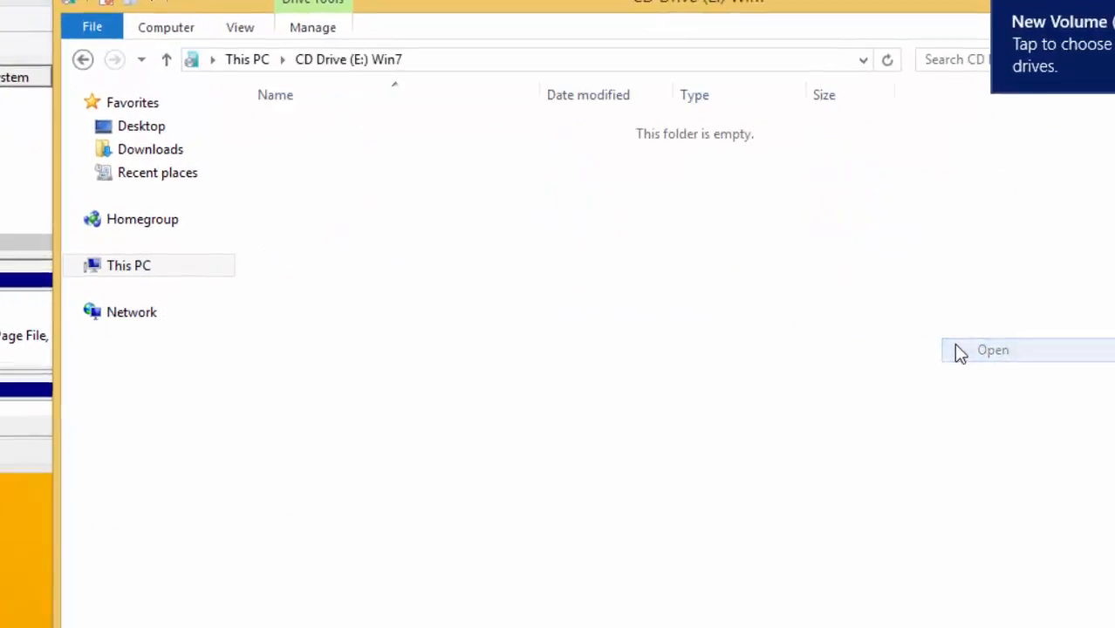
Copy all Windows 7 setup files from CD drive E: onto New Volume (D:).
{"action": "left_click", "coordinate": [991, 349]}
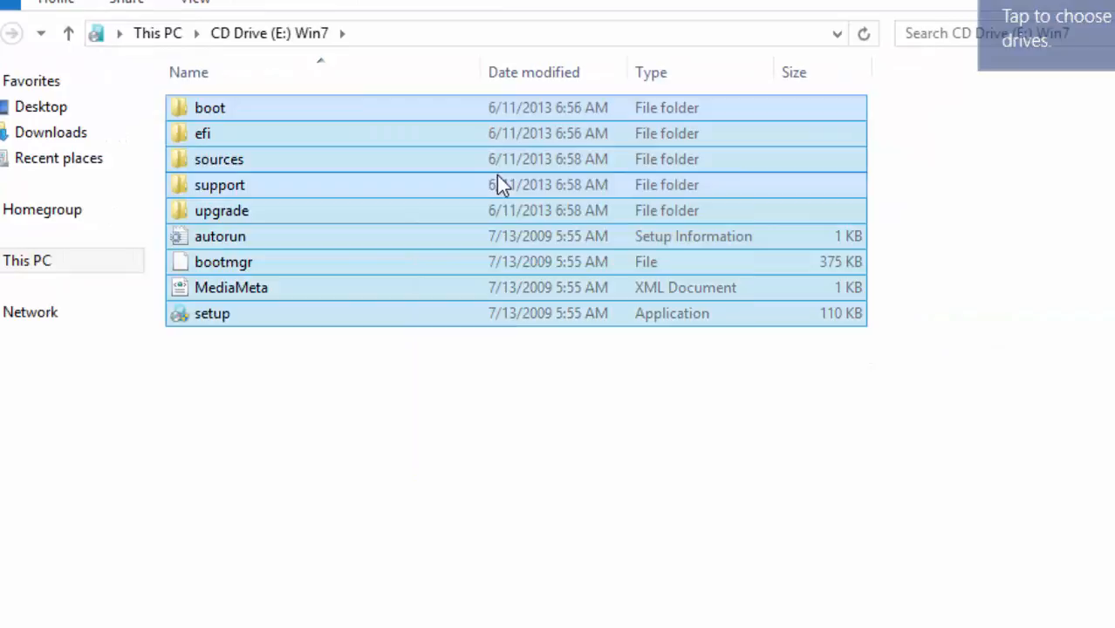
{"action": "left_click", "coordinate": [28, 260]}
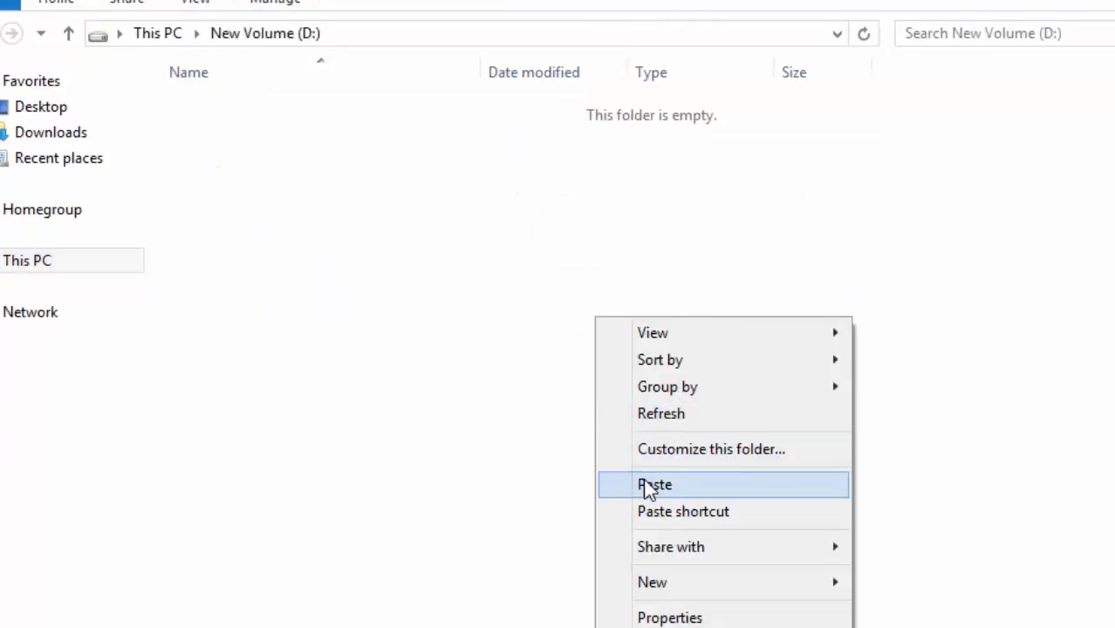
{"action": "left_click", "coordinate": [654, 485]}
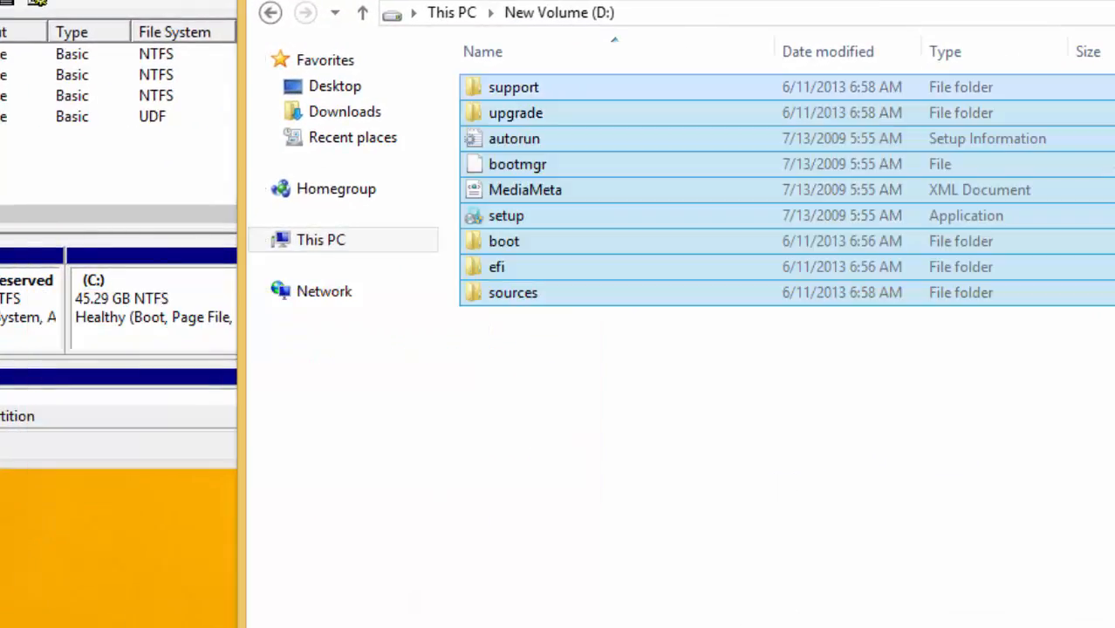
{"action": "left_click", "coordinate": [967, 474]}
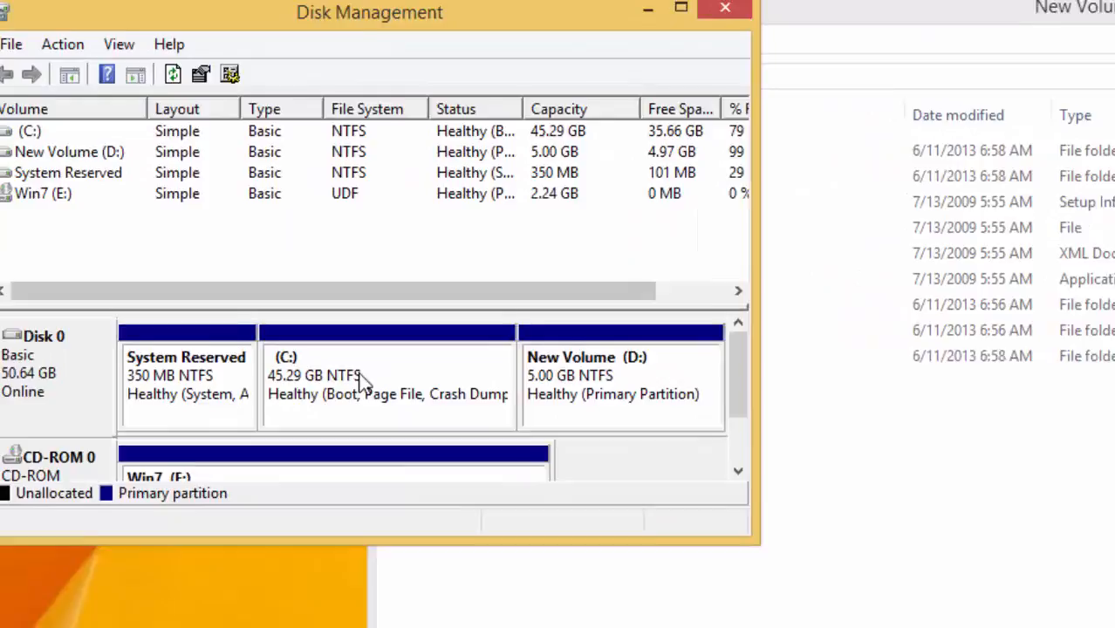
Mark New Volume (D:) as the active primary partition.
{"action": "left_click_drag", "start_coordinate": [370, 13], "coordinate": [409, 32]}
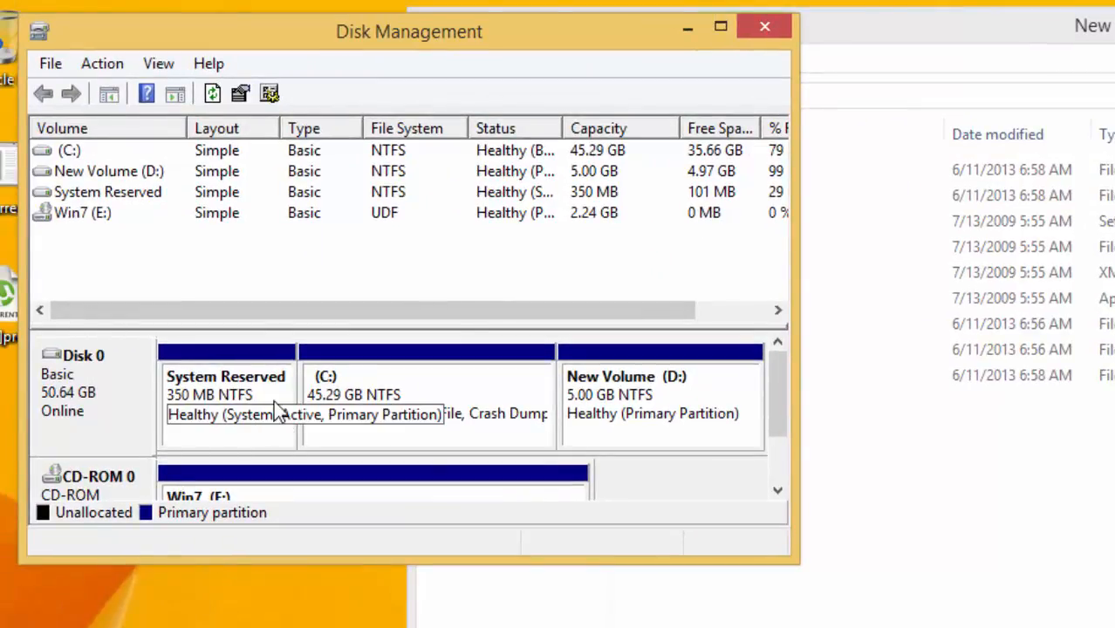
{"action": "mouse_move", "coordinate": [280, 402]}
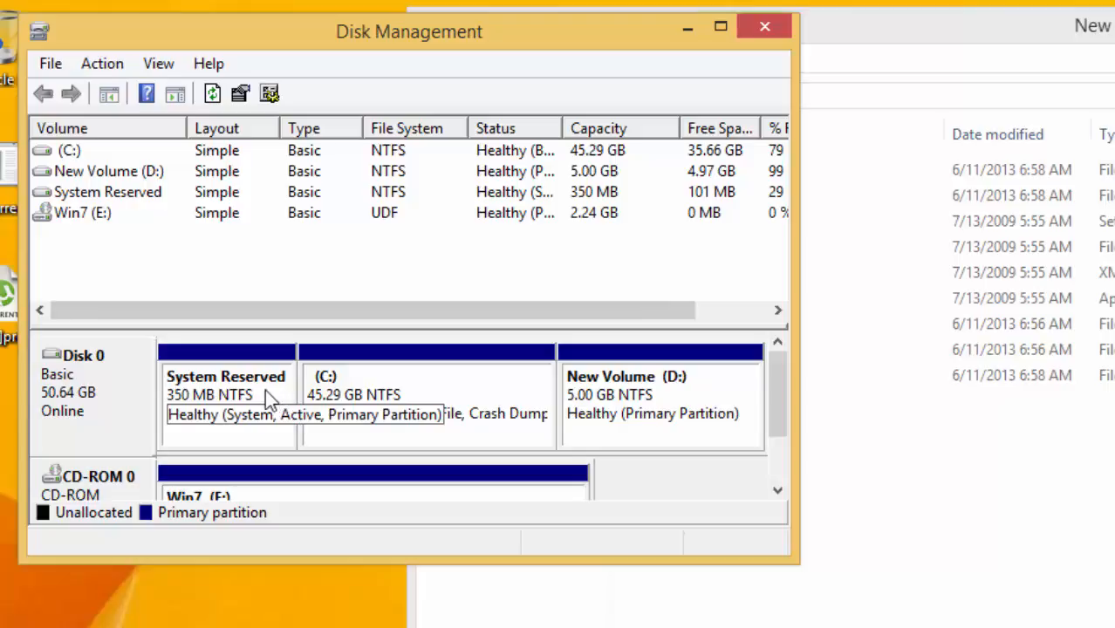
{"action": "mouse_move", "coordinate": [216, 409]}
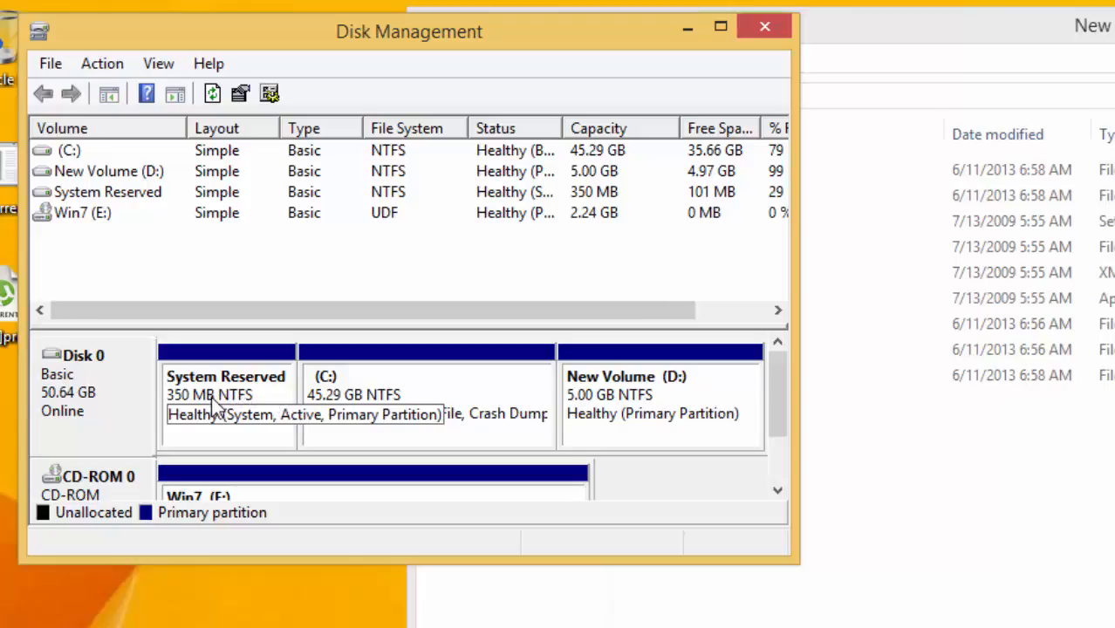
{"action": "mouse_move", "coordinate": [625, 416]}
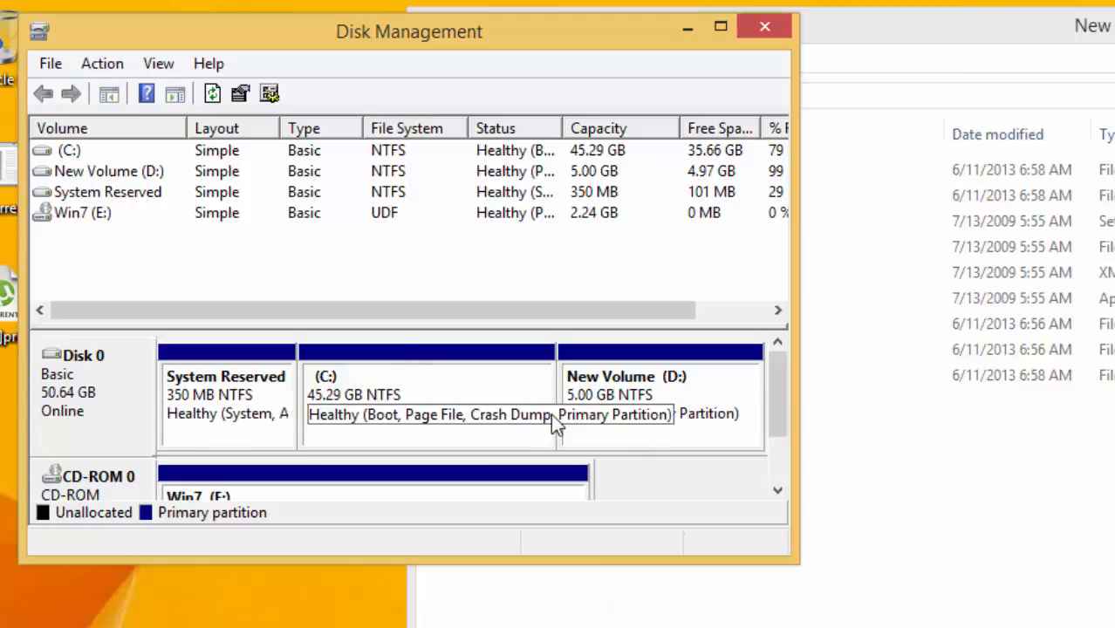
{"action": "right_click", "coordinate": [660, 384]}
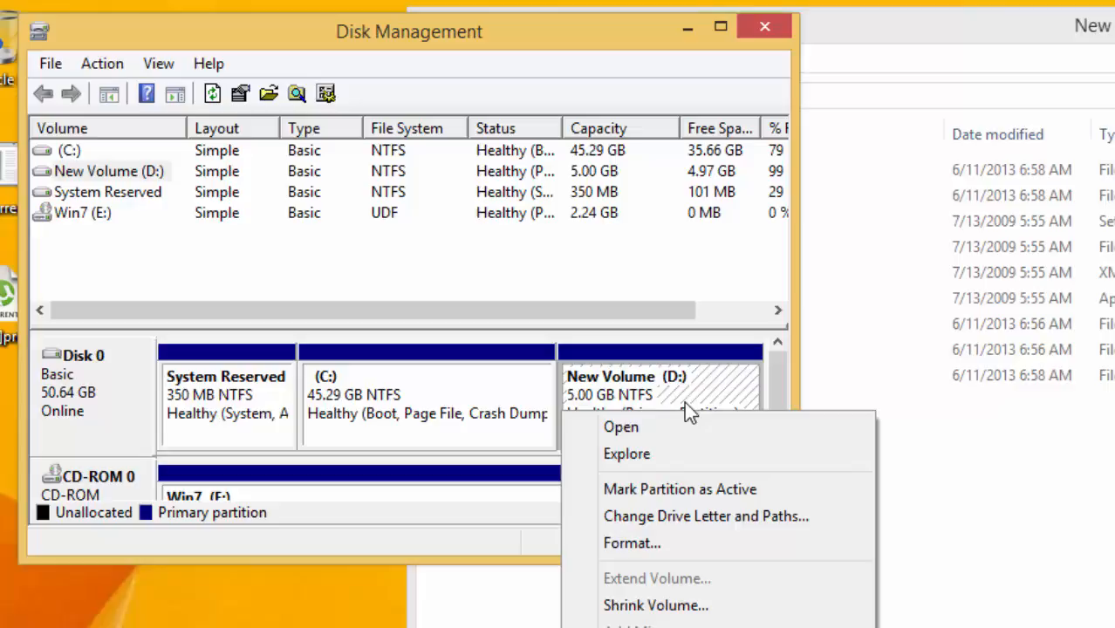
{"action": "mouse_move", "coordinate": [660, 492]}
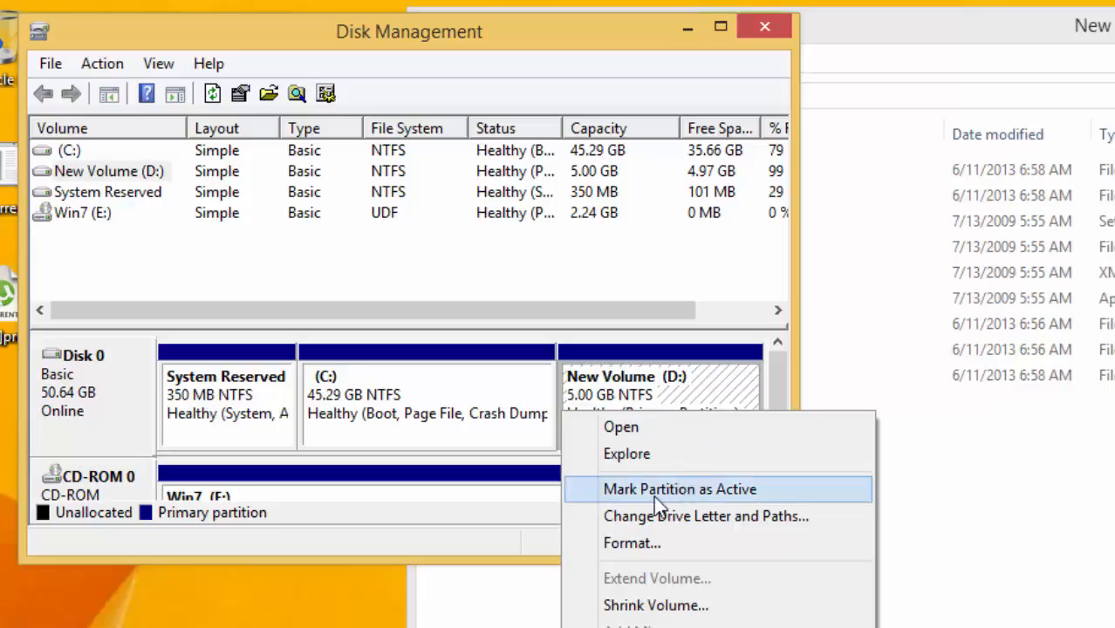
{"action": "left_click", "coordinate": [681, 489]}
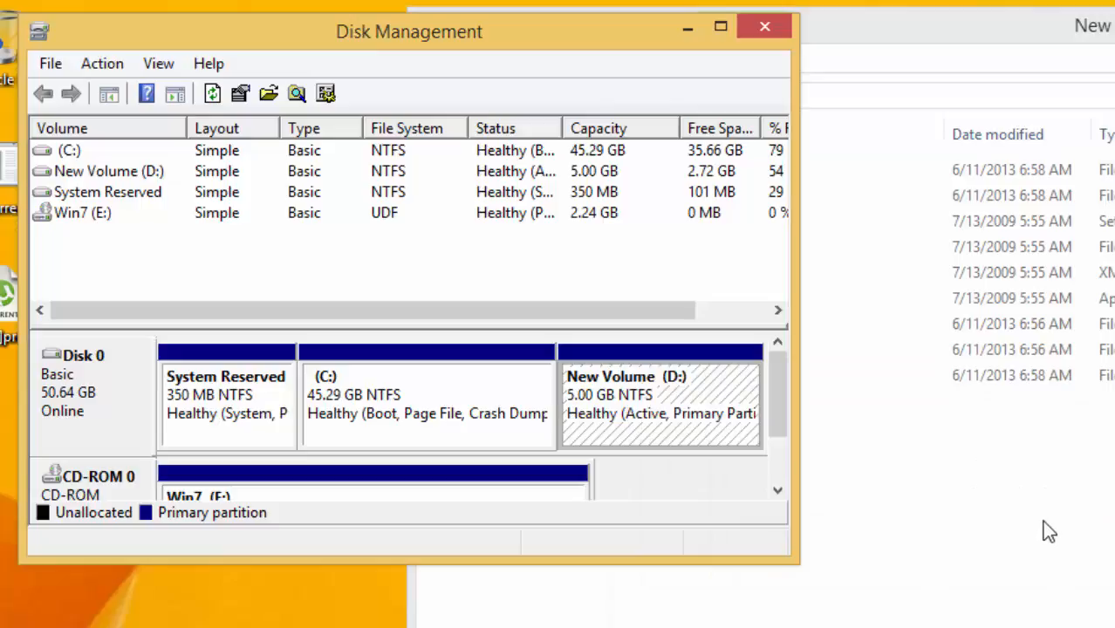
{"action": "mouse_move", "coordinate": [632, 427]}
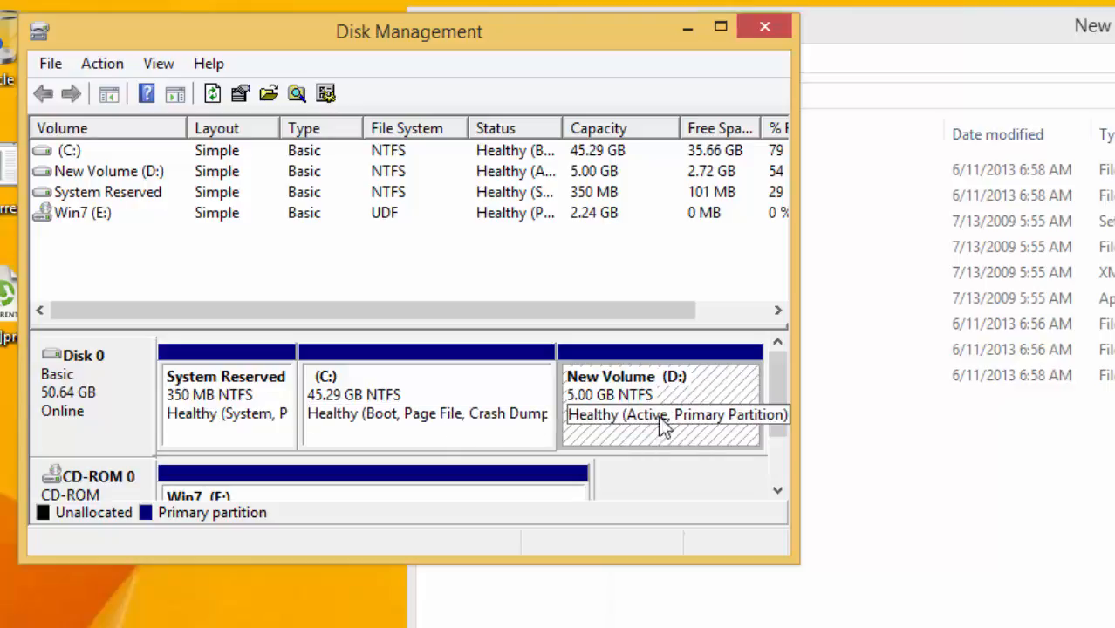
{"action": "mouse_move", "coordinate": [689, 405]}
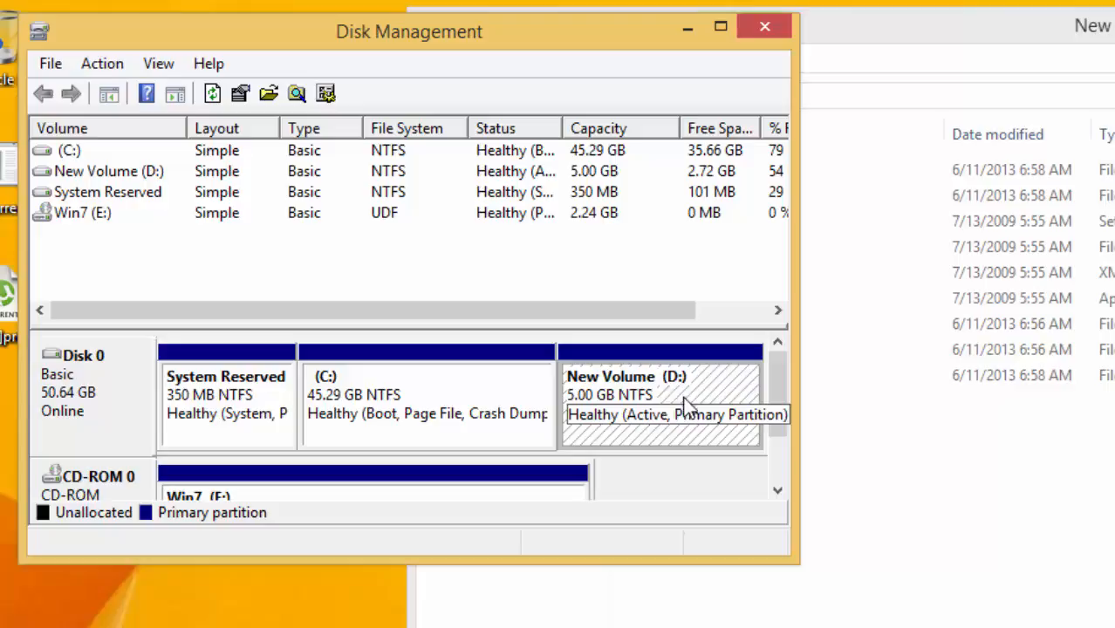
{"action": "mouse_move", "coordinate": [772, 49]}
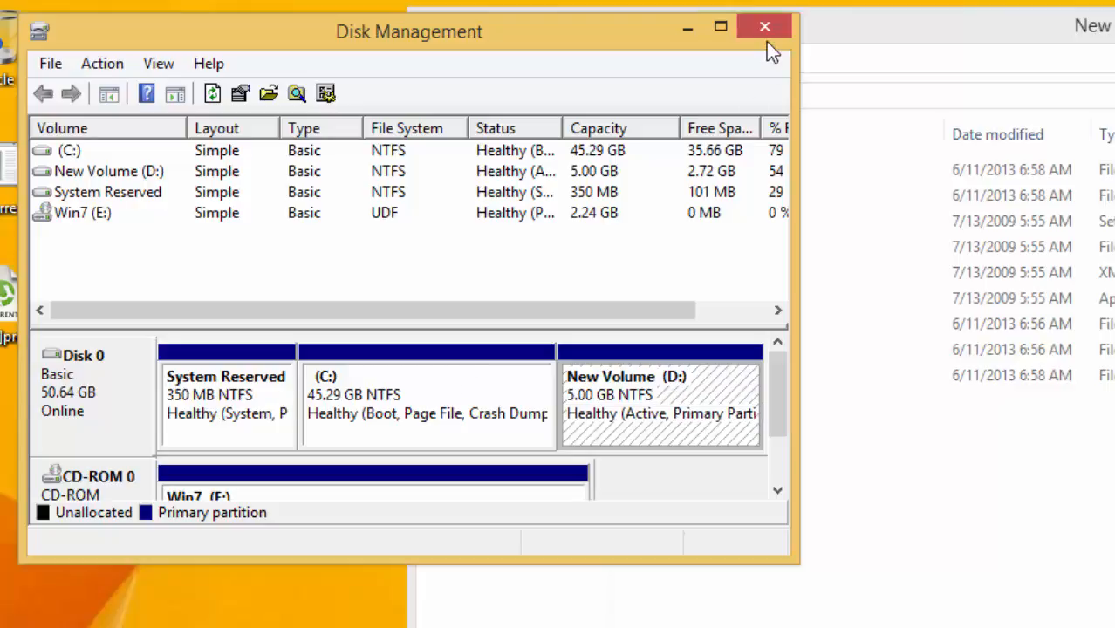
Boot from the Windows 7 DVD, accept English settings and begin Install now.
{"action": "left_click", "coordinate": [764, 26]}
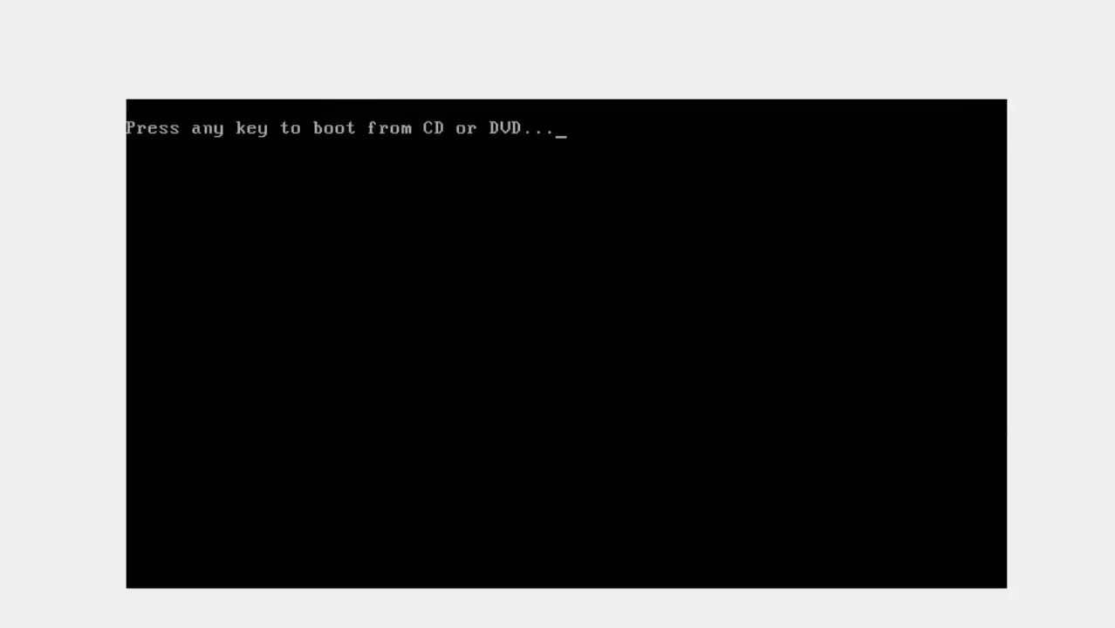
{"action": "key", "text": "space"}
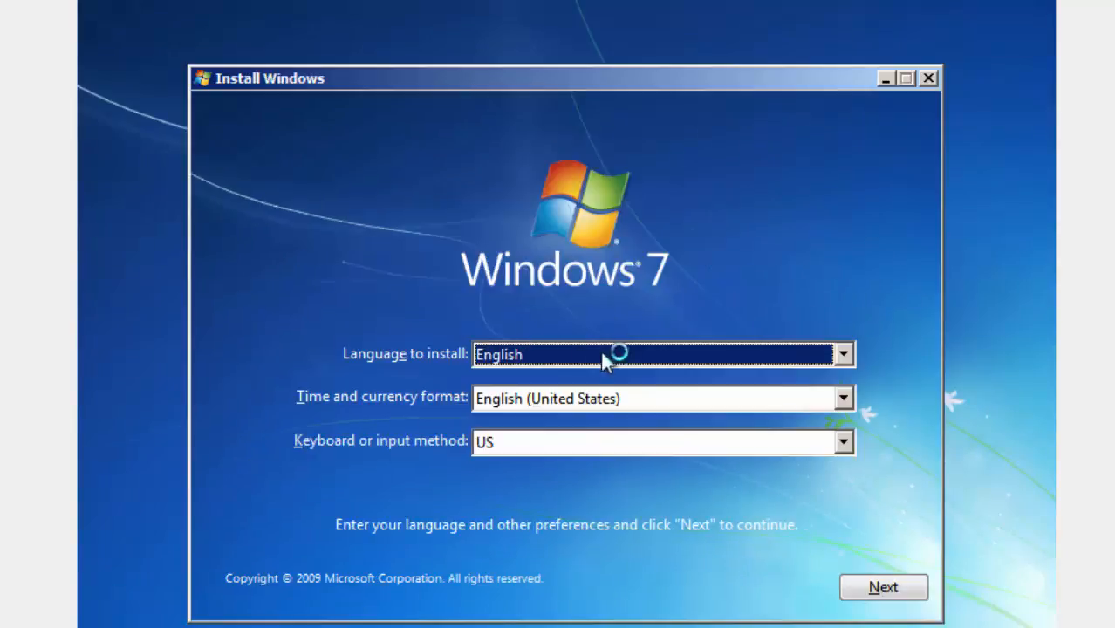
{"action": "left_click", "coordinate": [883, 587]}
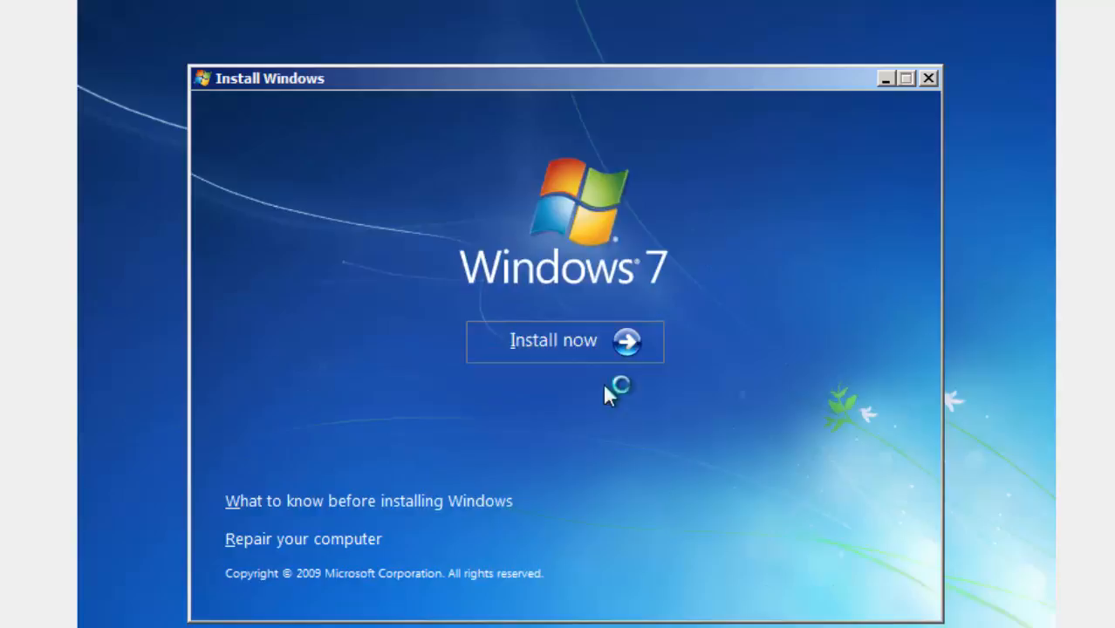
{"action": "left_click", "coordinate": [553, 340]}
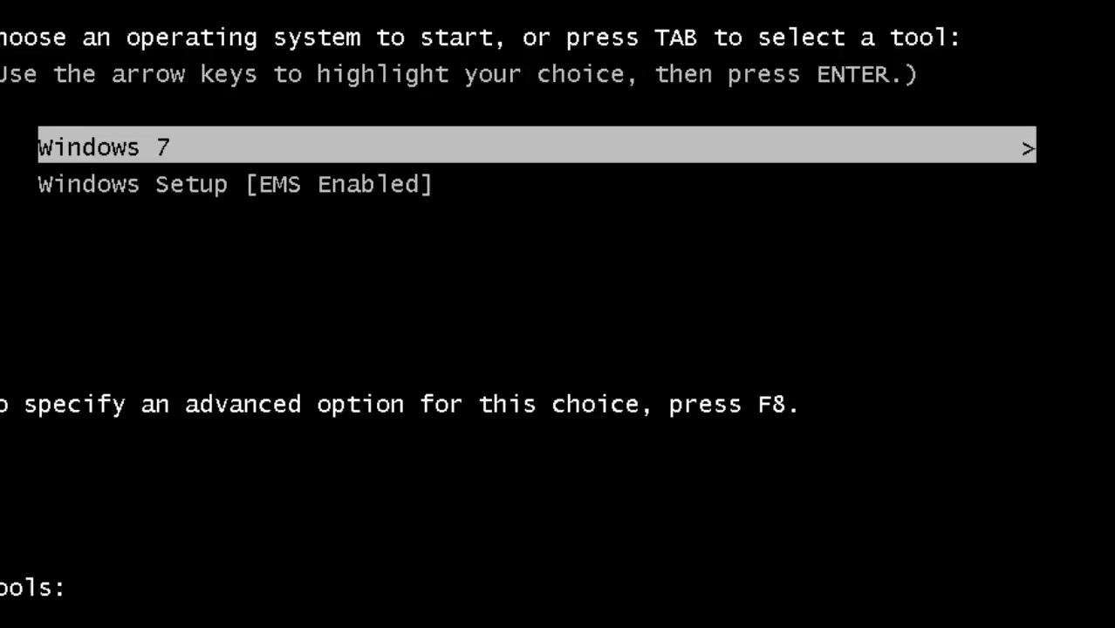
Highlight Windows Setup, then move back to the Windows 7 entry in the boot menu.
{"action": "key", "text": "Down"}
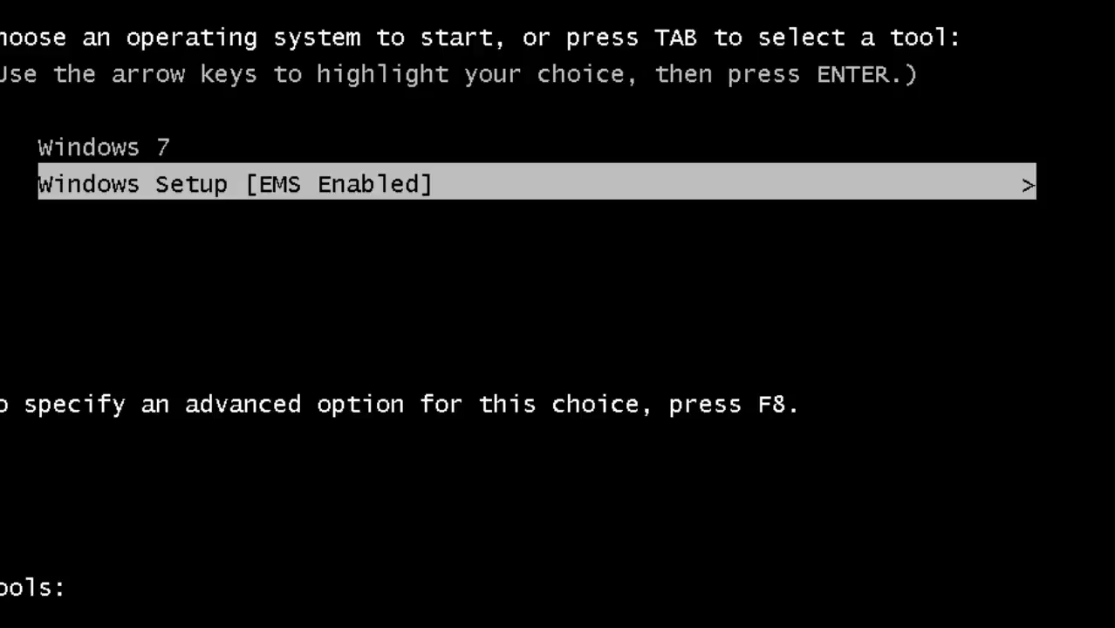
{"action": "key", "text": "Up"}
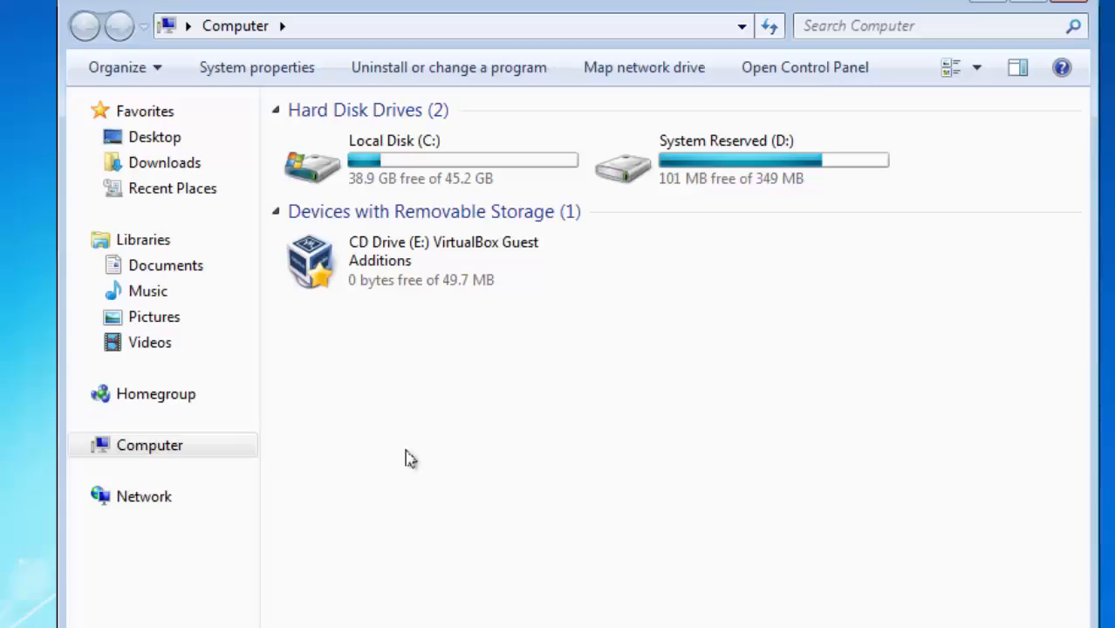
{"action": "mouse_move", "coordinate": [468, 405]}
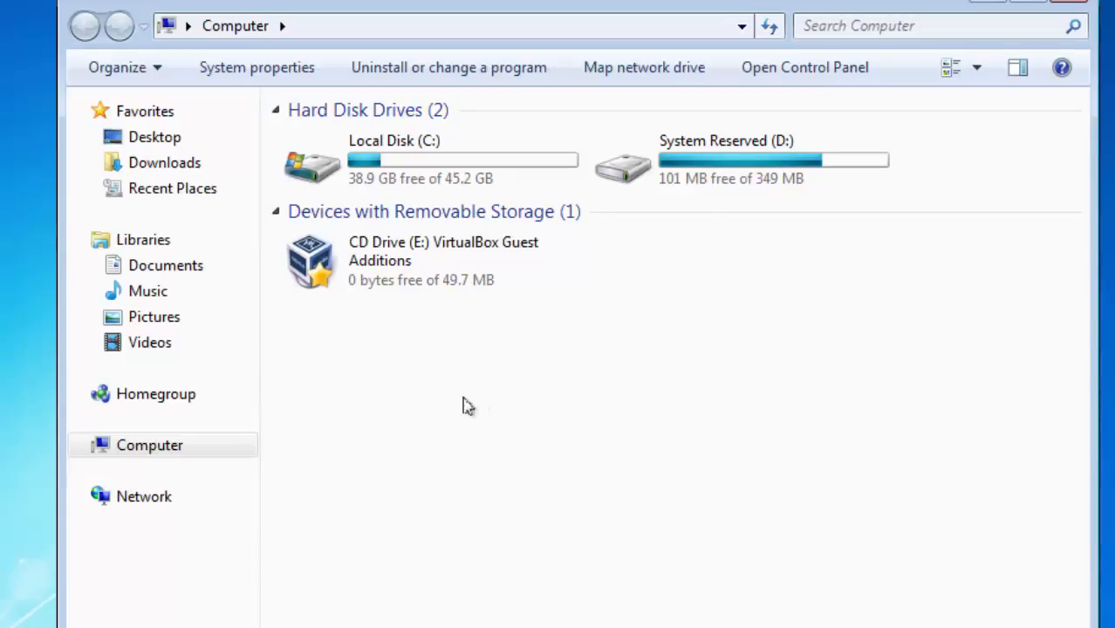
{"action": "mouse_move", "coordinate": [682, 419]}
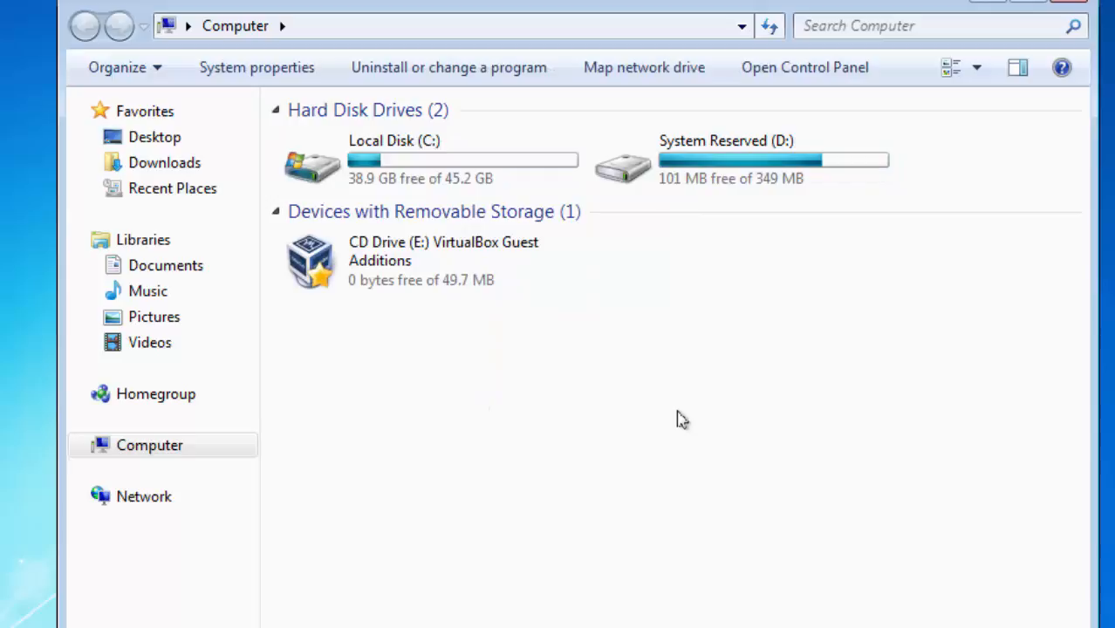
{"action": "mouse_move", "coordinate": [852, 77]}
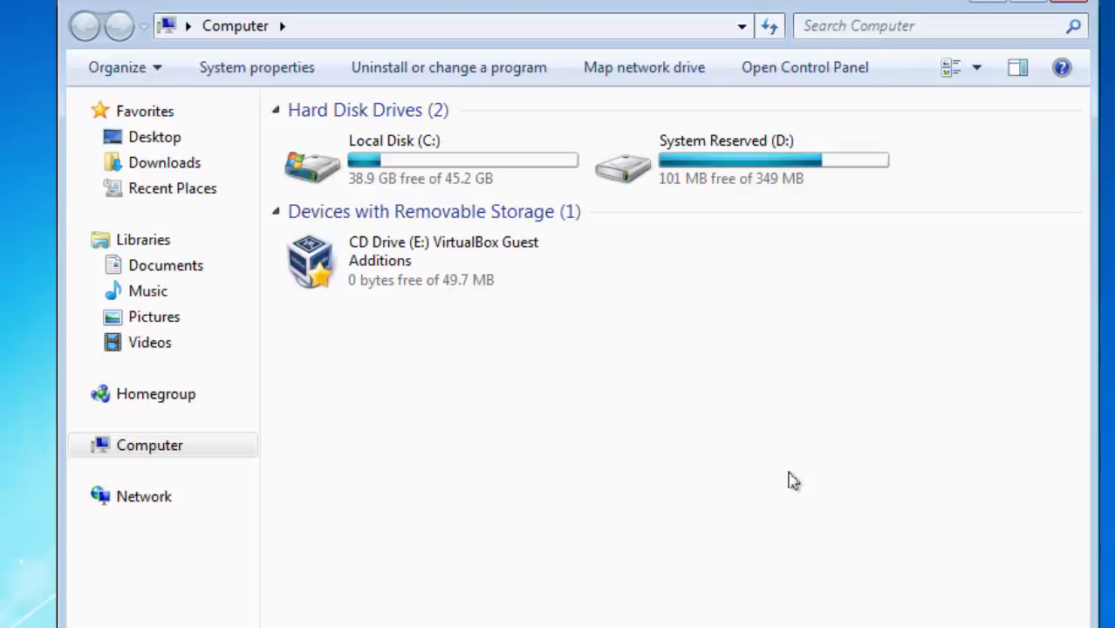
{"action": "mouse_move", "coordinate": [803, 481]}
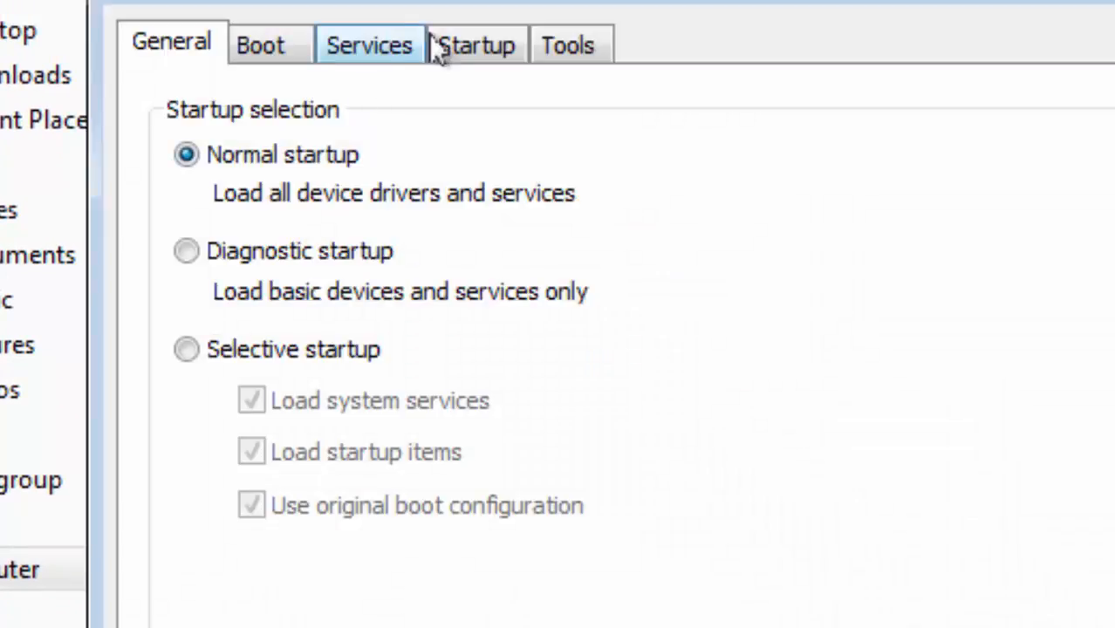
Delete the Windows Setup boot entry in msconfig, apply, and exit without restarting.
{"action": "left_click", "coordinate": [260, 45]}
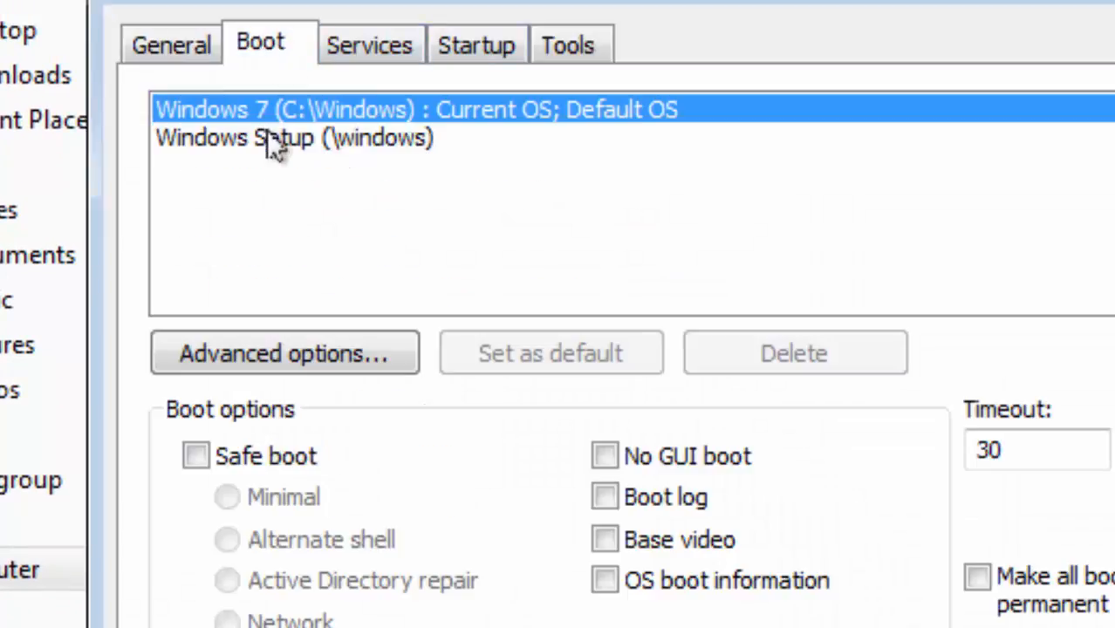
{"action": "left_click", "coordinate": [293, 136]}
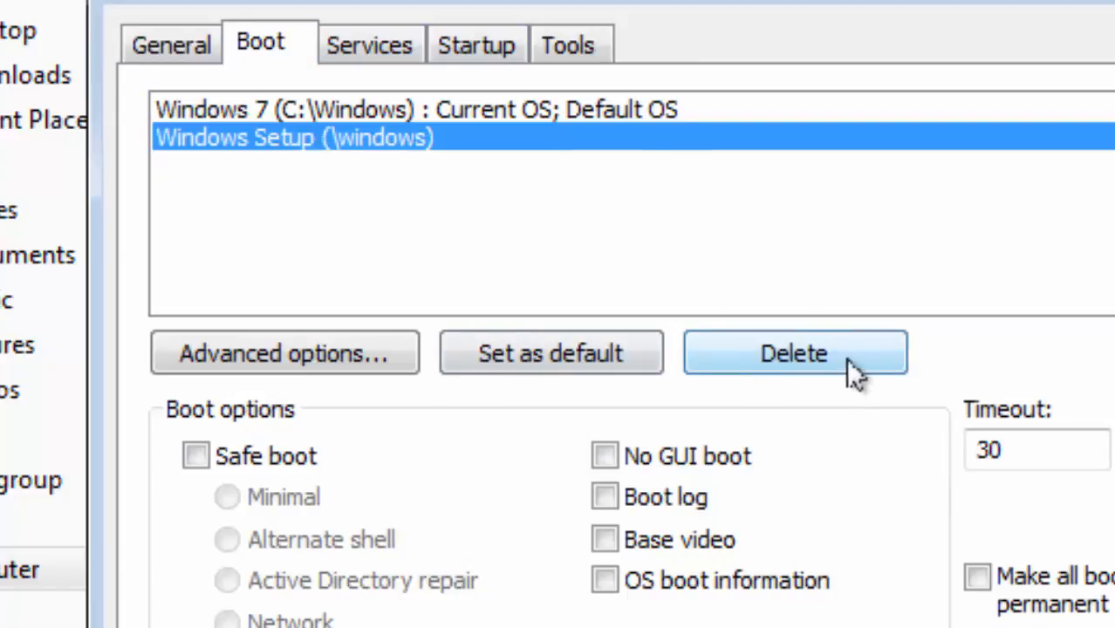
{"action": "left_click", "coordinate": [794, 353]}
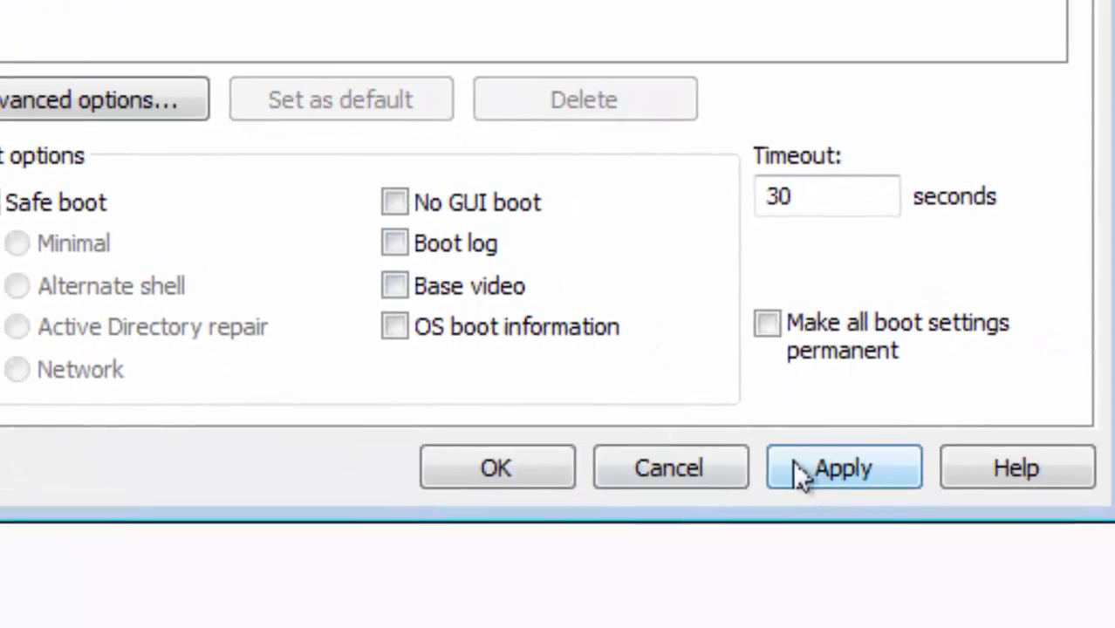
{"action": "left_click", "coordinate": [843, 468]}
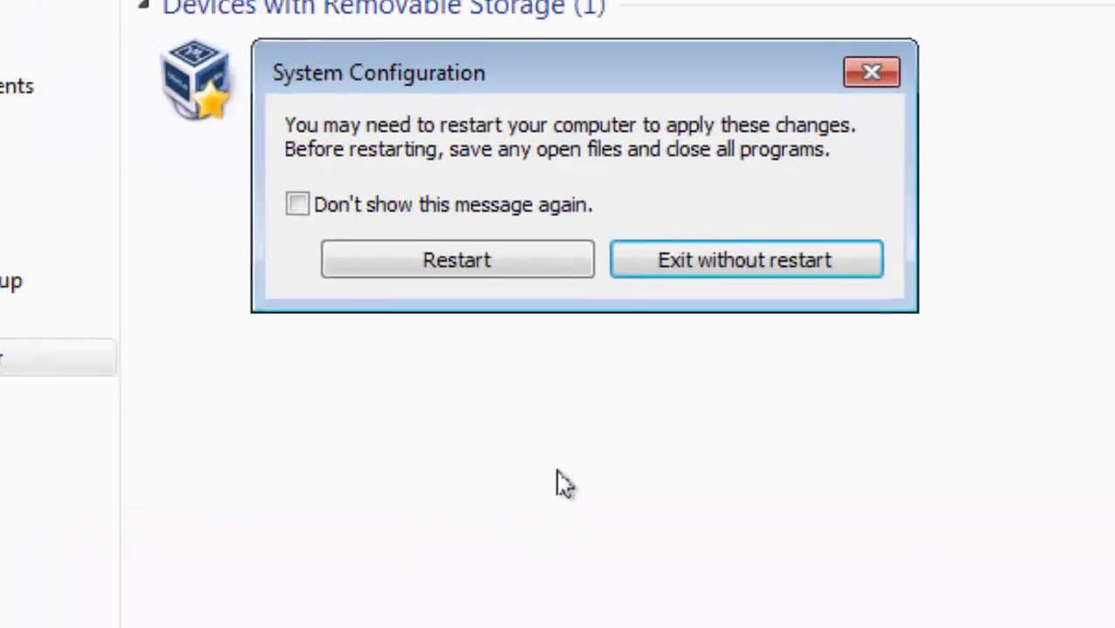
{"action": "left_click", "coordinate": [745, 258]}
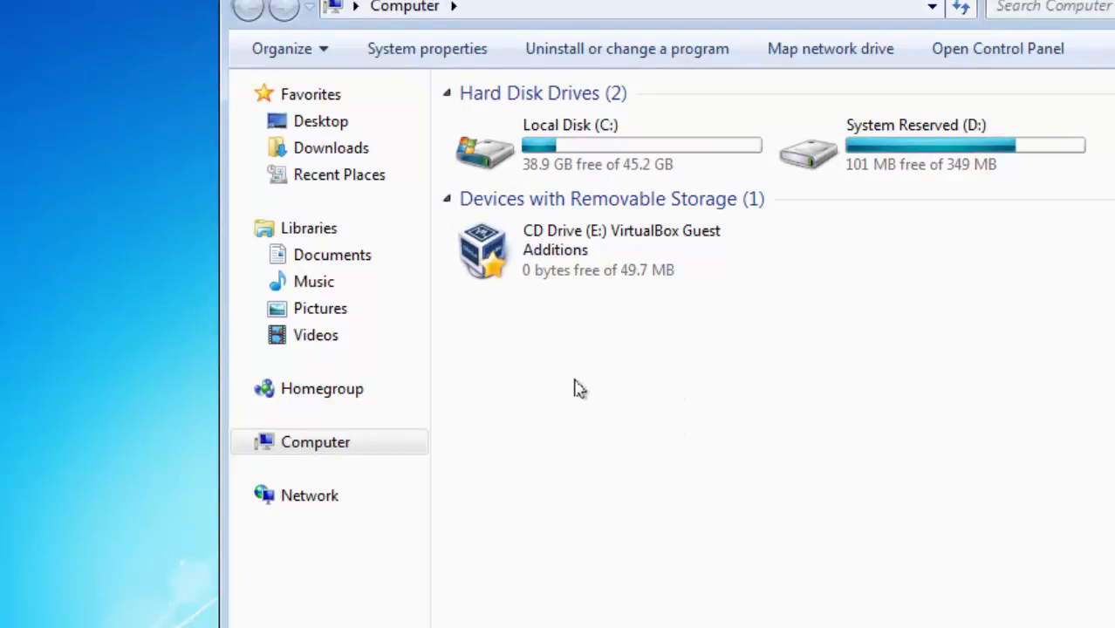
Add drive letter F: to the 5 GB New Volume via Change Drive Letter and Paths.
{"action": "left_click", "coordinate": [611, 252]}
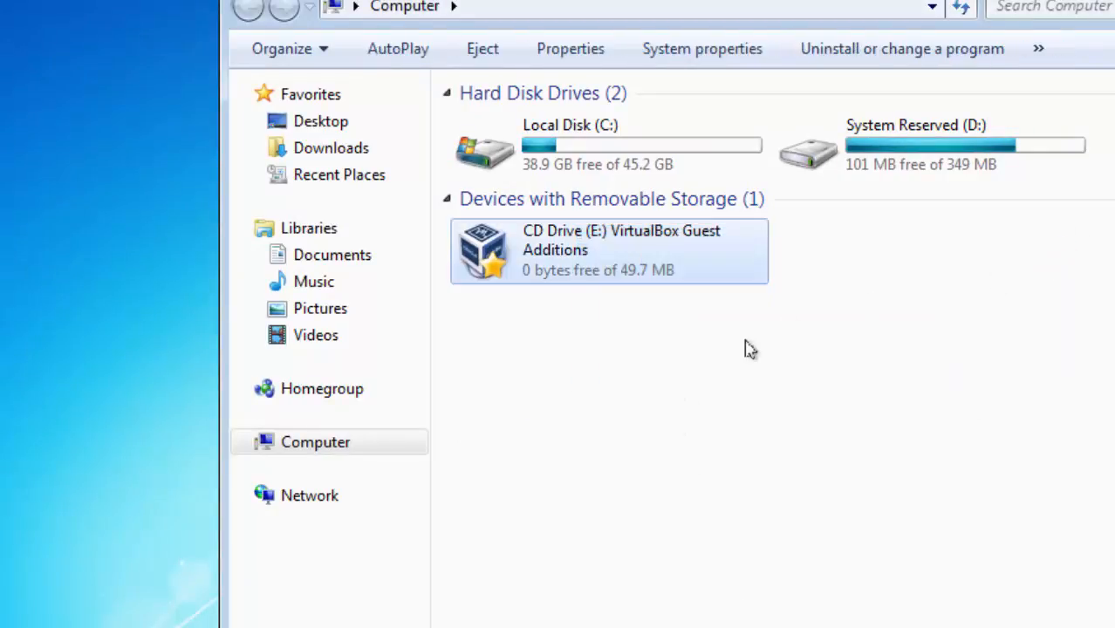
{"action": "left_click", "coordinate": [934, 146]}
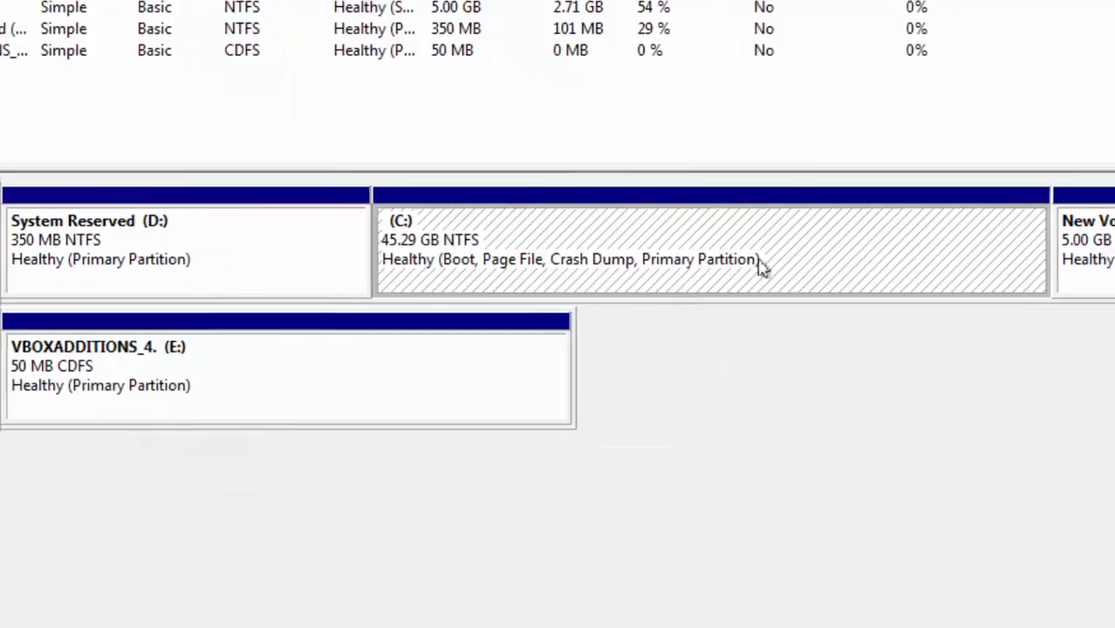
{"action": "scroll", "scroll_direction": "right", "scroll_amount": 3}
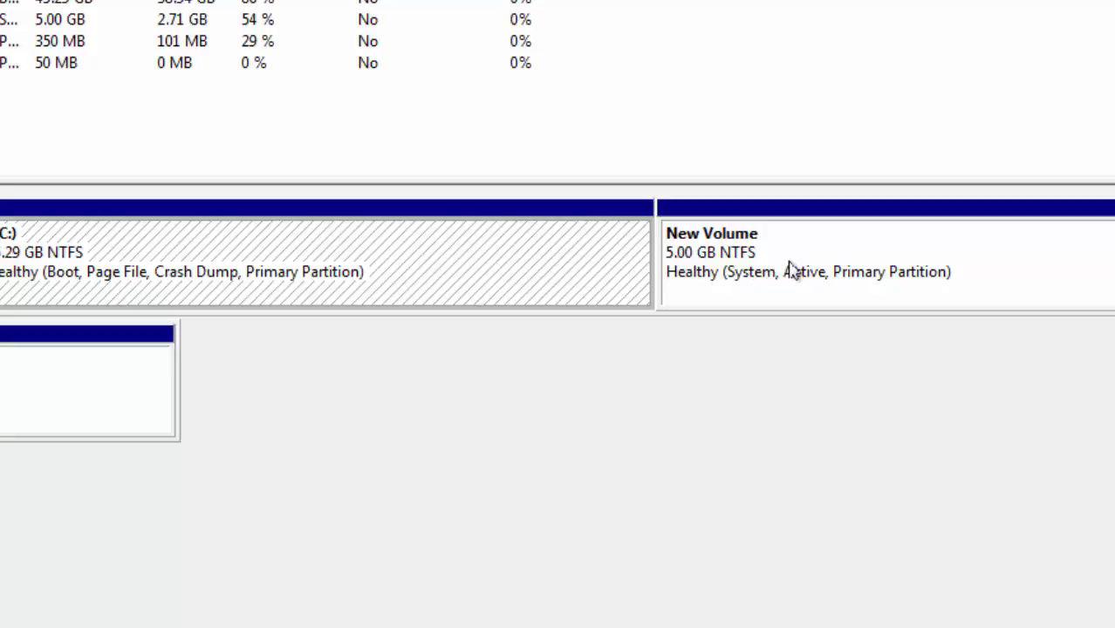
{"action": "right_click", "coordinate": [789, 271]}
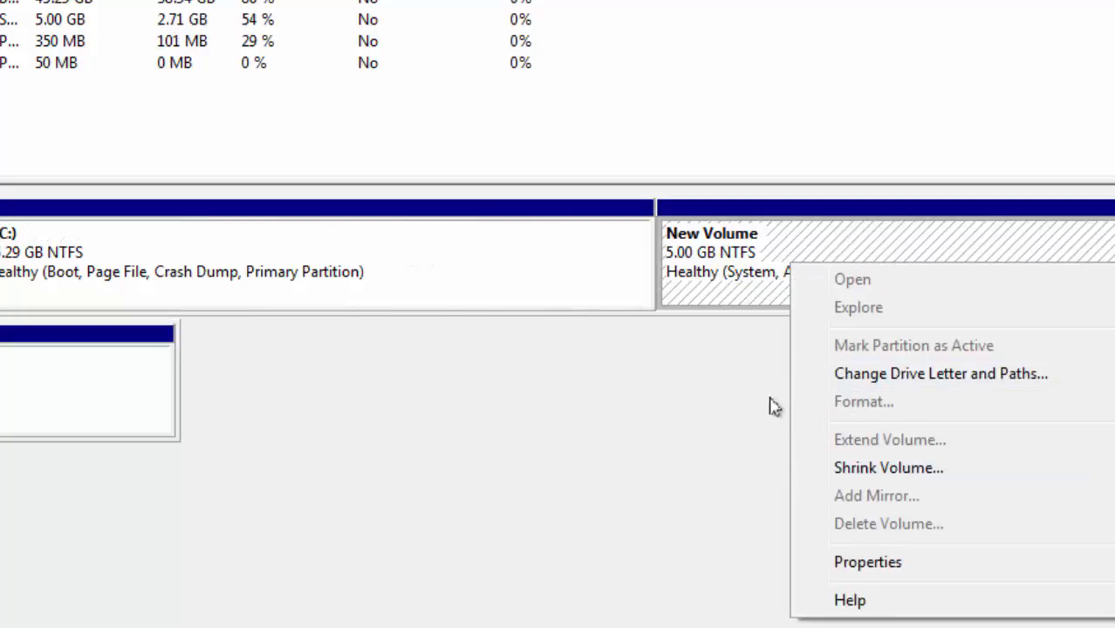
{"action": "mouse_move", "coordinate": [761, 303]}
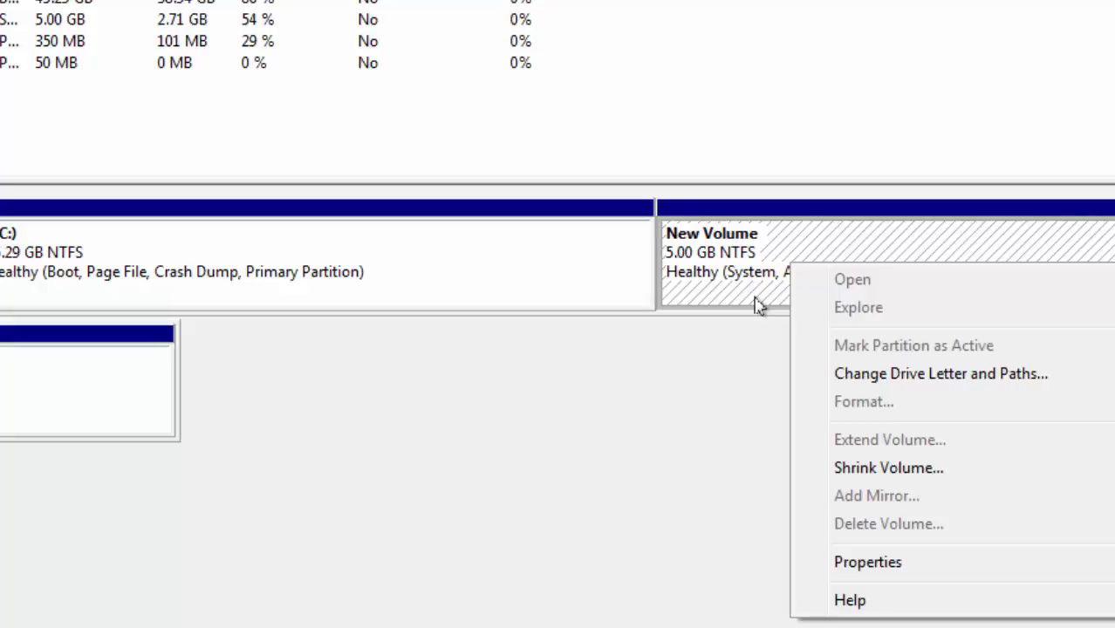
{"action": "left_click", "coordinate": [941, 374]}
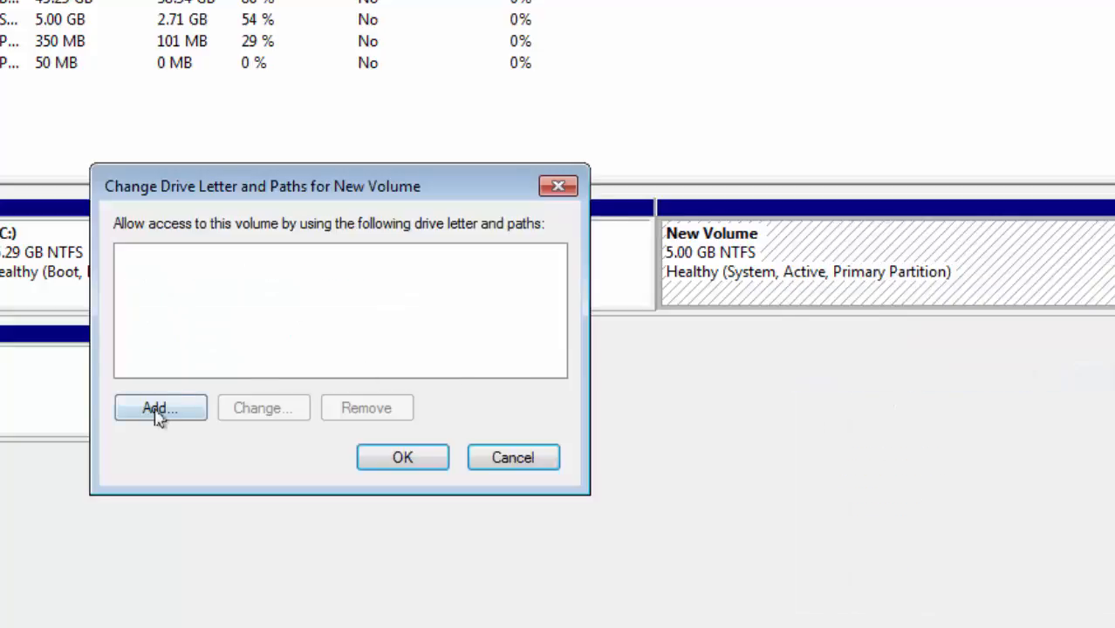
{"action": "left_click", "coordinate": [161, 408]}
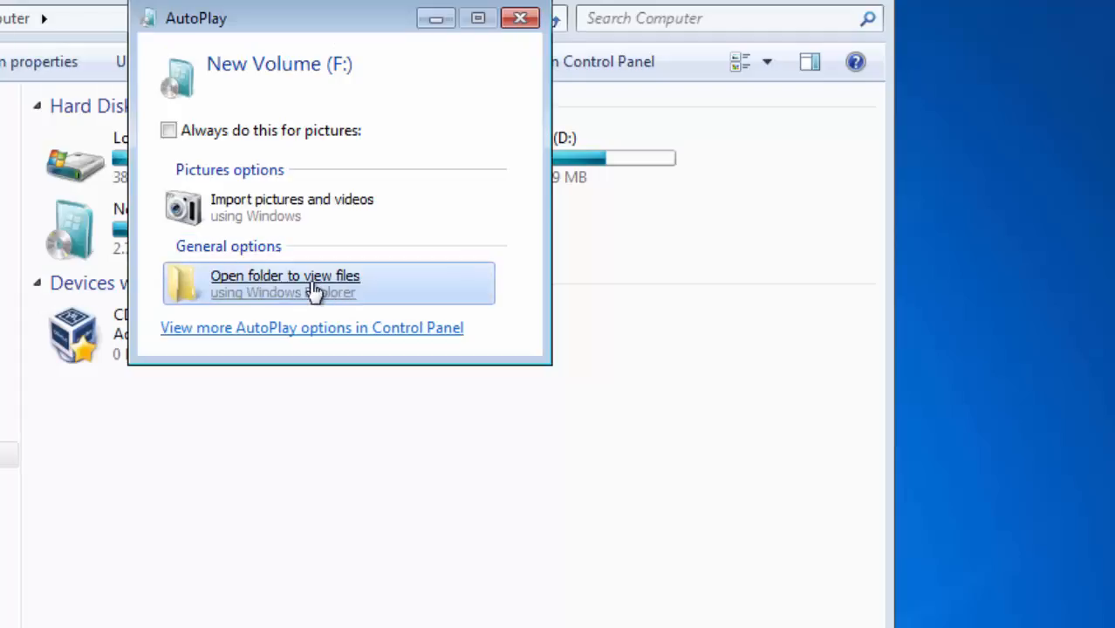
View the setup files on New Volume (F:) from the AutoPlay prompt.
{"action": "left_click", "coordinate": [284, 276]}
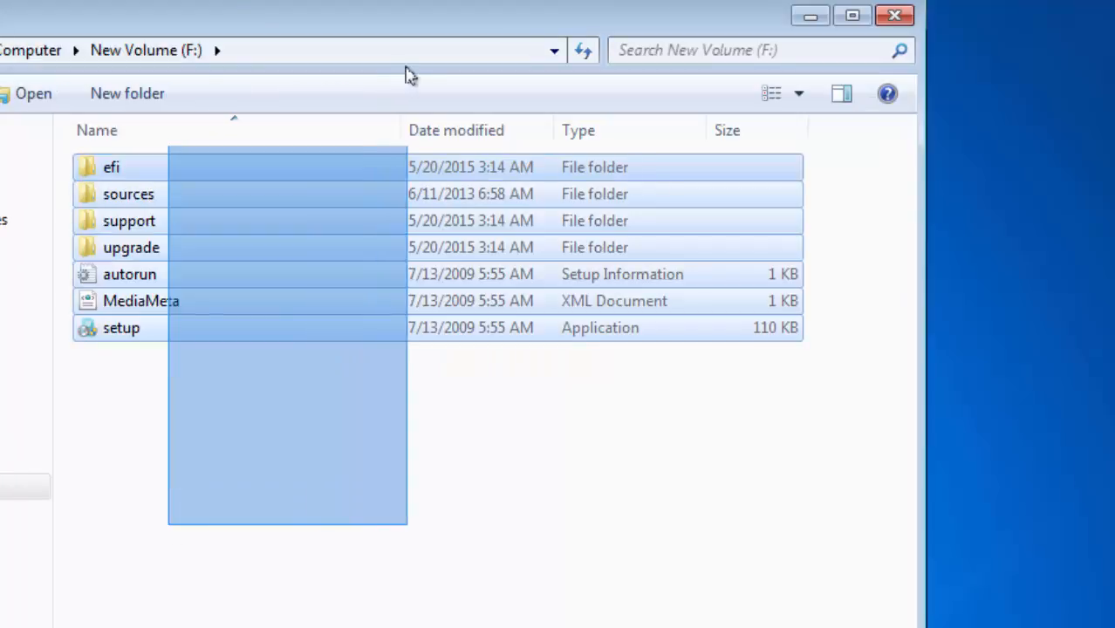
{"action": "left_click", "coordinate": [288, 377]}
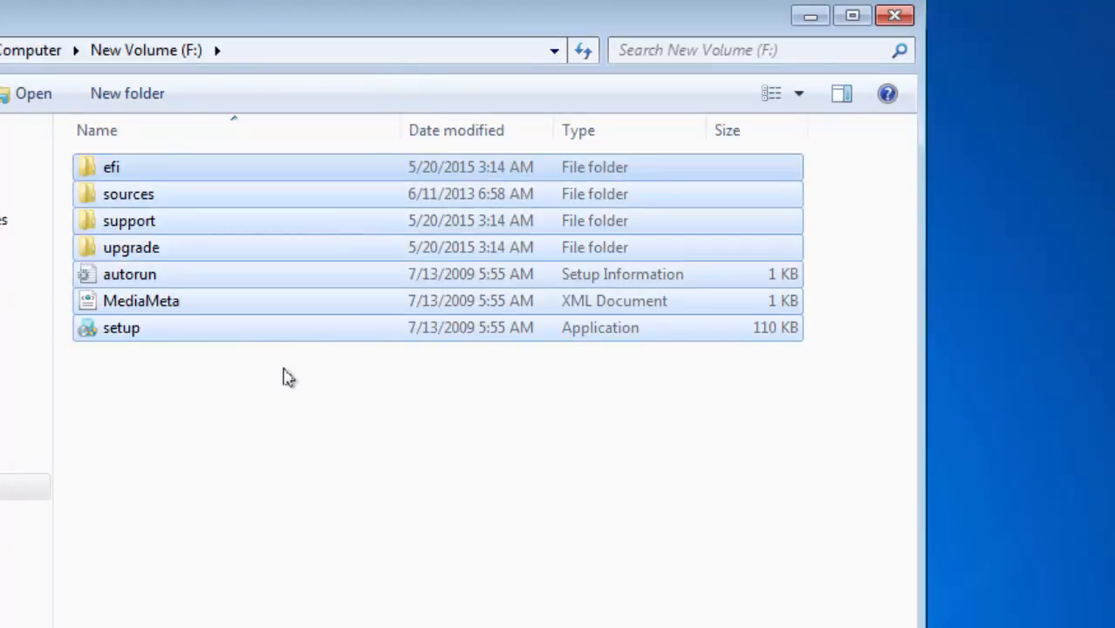
{"action": "mouse_move", "coordinate": [607, 234]}
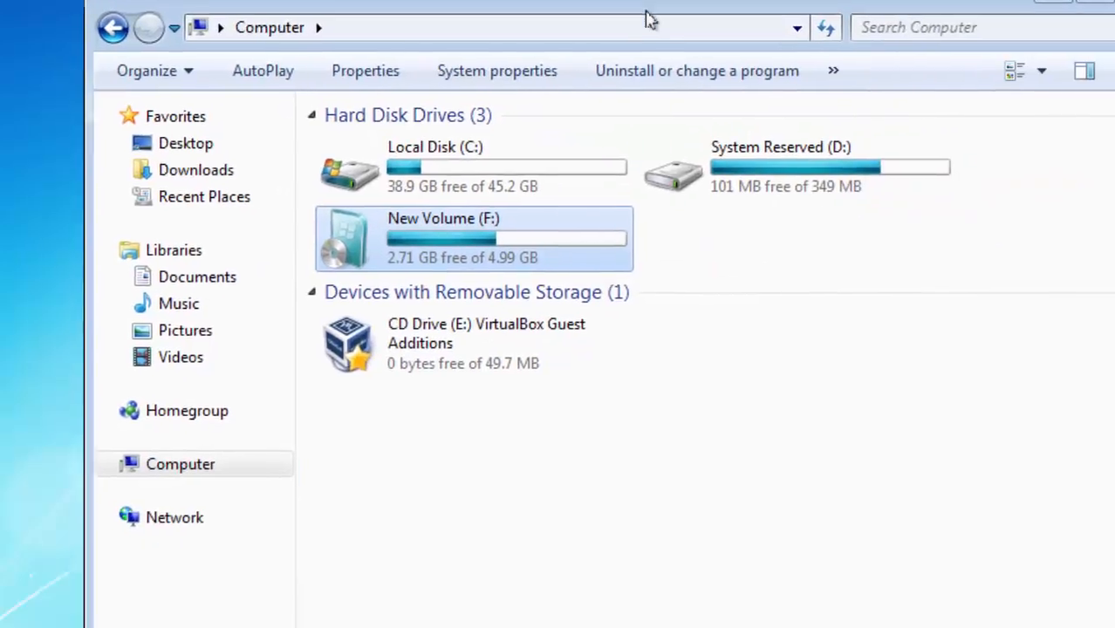
{"action": "left_click", "coordinate": [796, 234]}
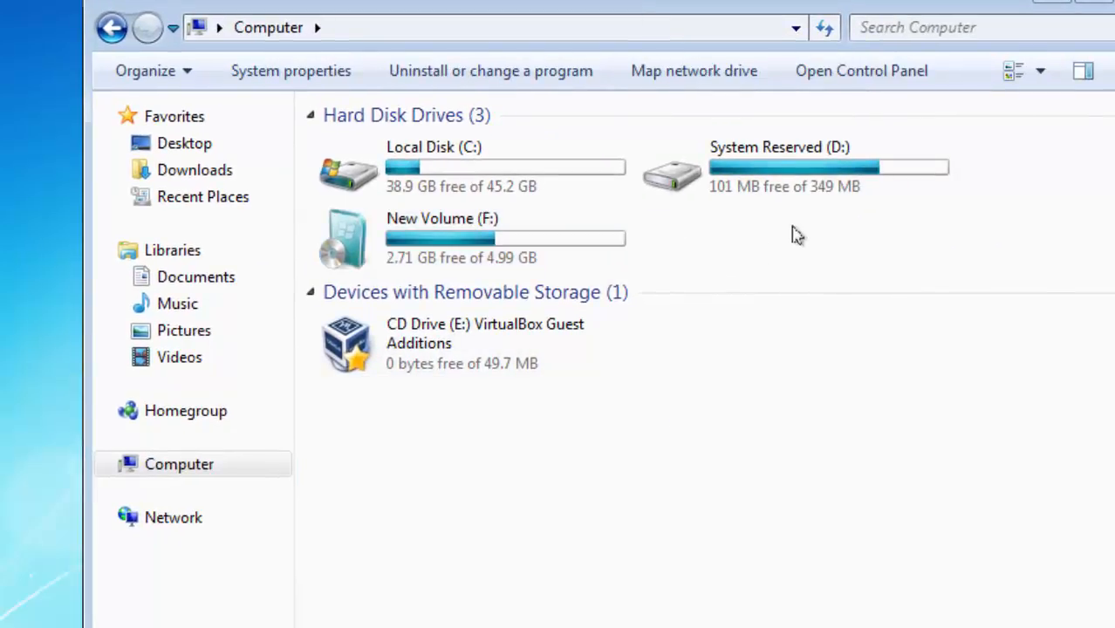
{"action": "left_click", "coordinate": [471, 239]}
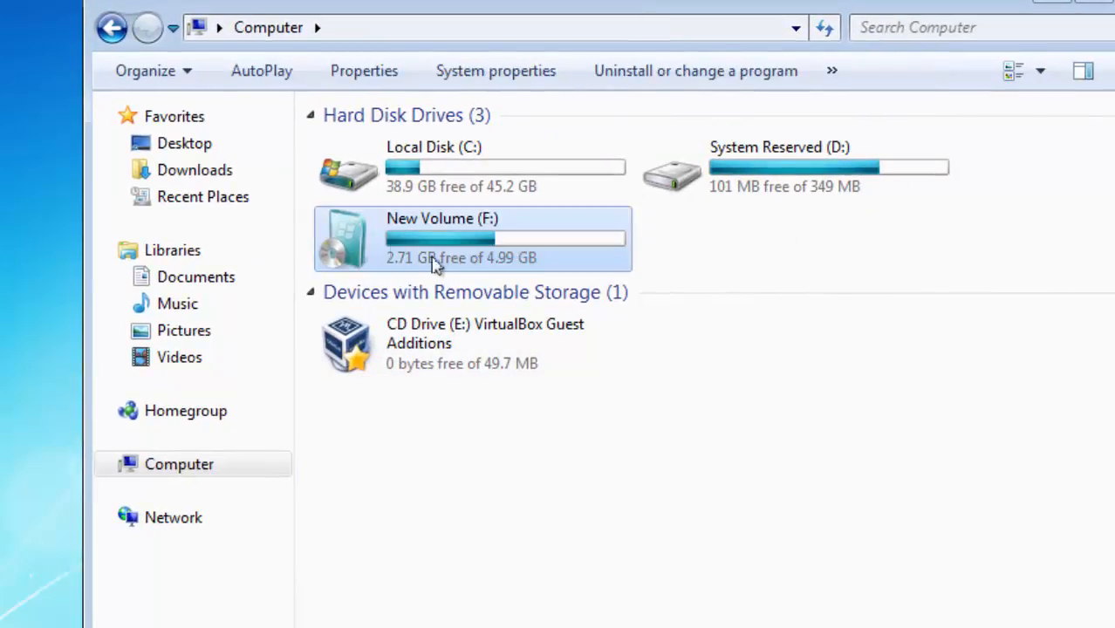
{"action": "mouse_move", "coordinate": [440, 245]}
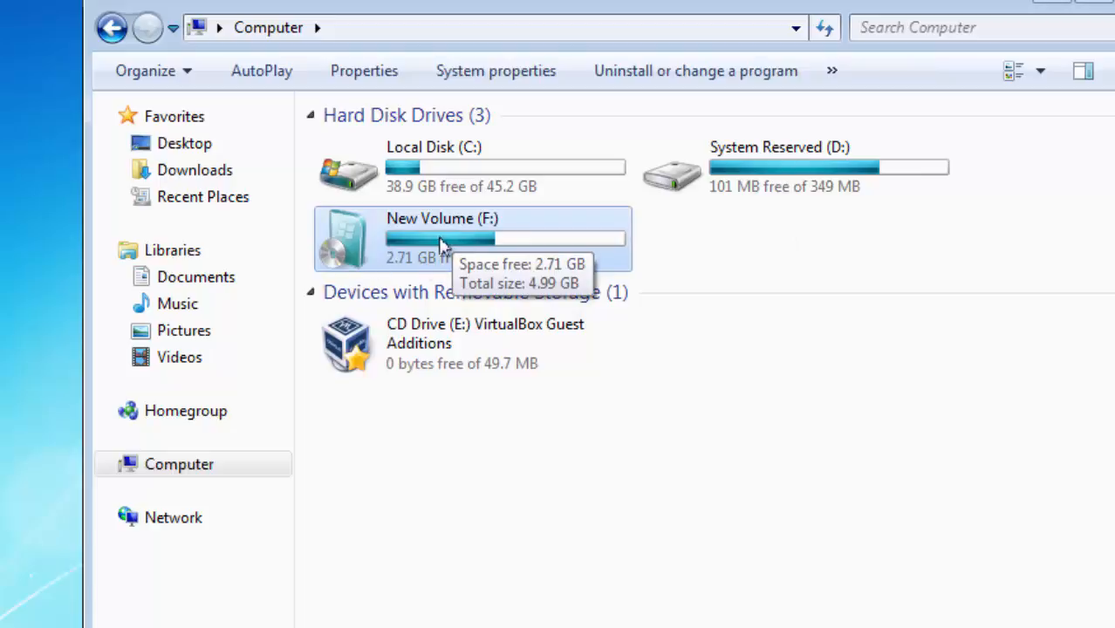
{"action": "mouse_move", "coordinate": [527, 228]}
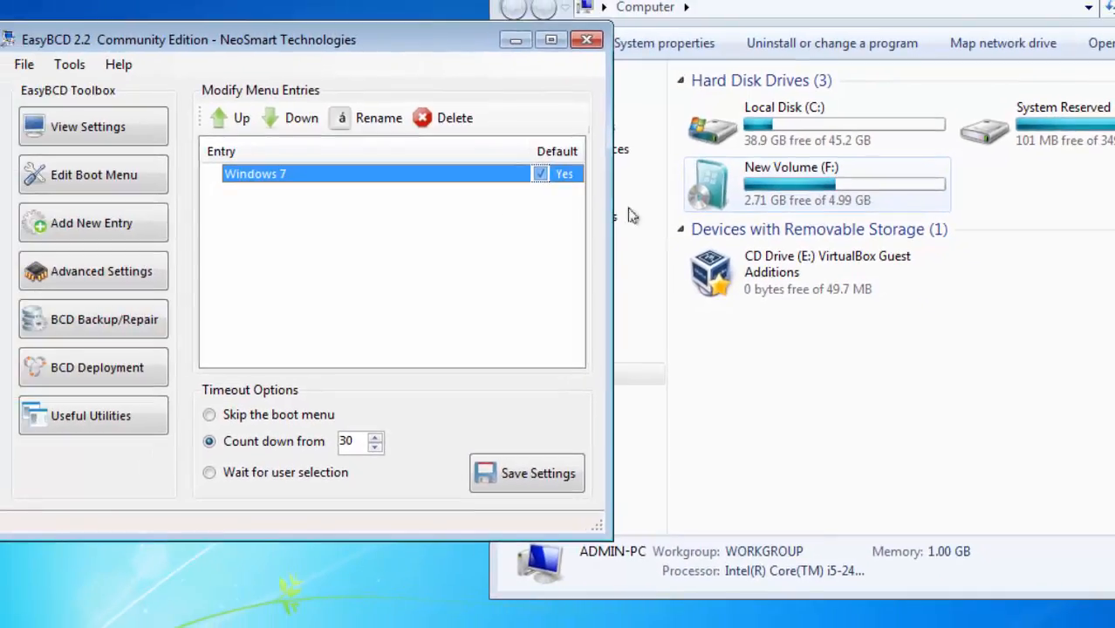
{"action": "mouse_move", "coordinate": [805, 385]}
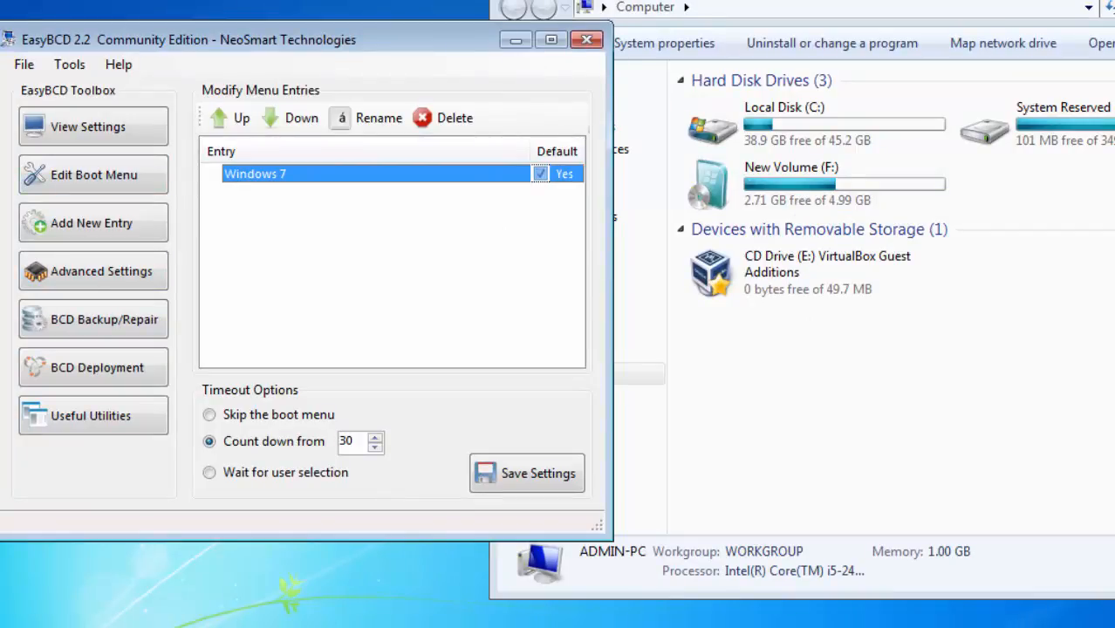
{"action": "mouse_move", "coordinate": [160, 35]}
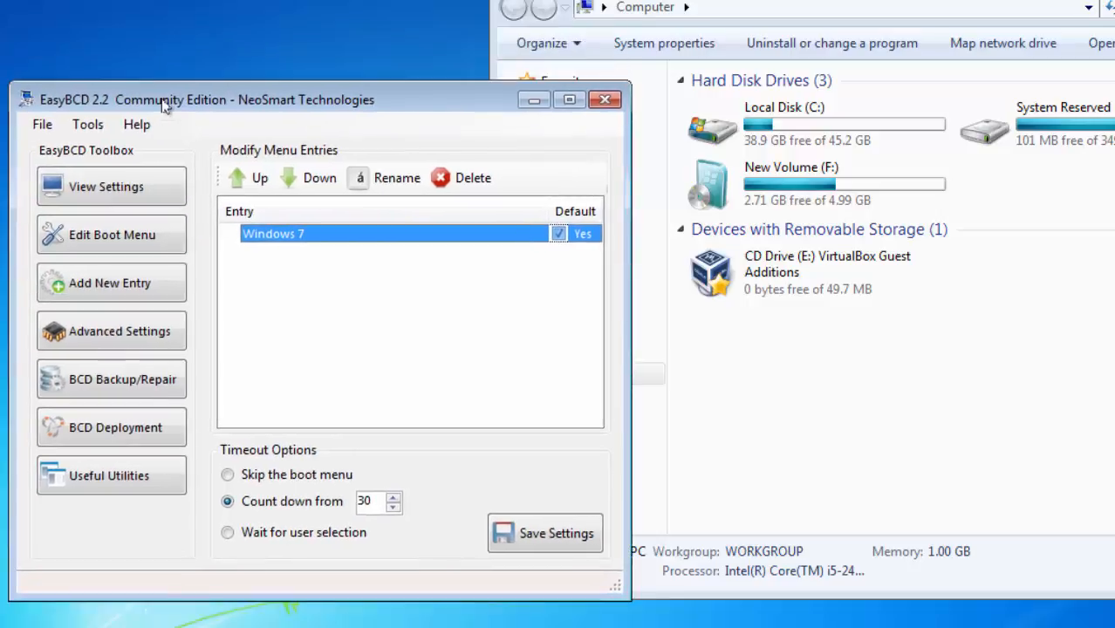
{"action": "mouse_move", "coordinate": [110, 283]}
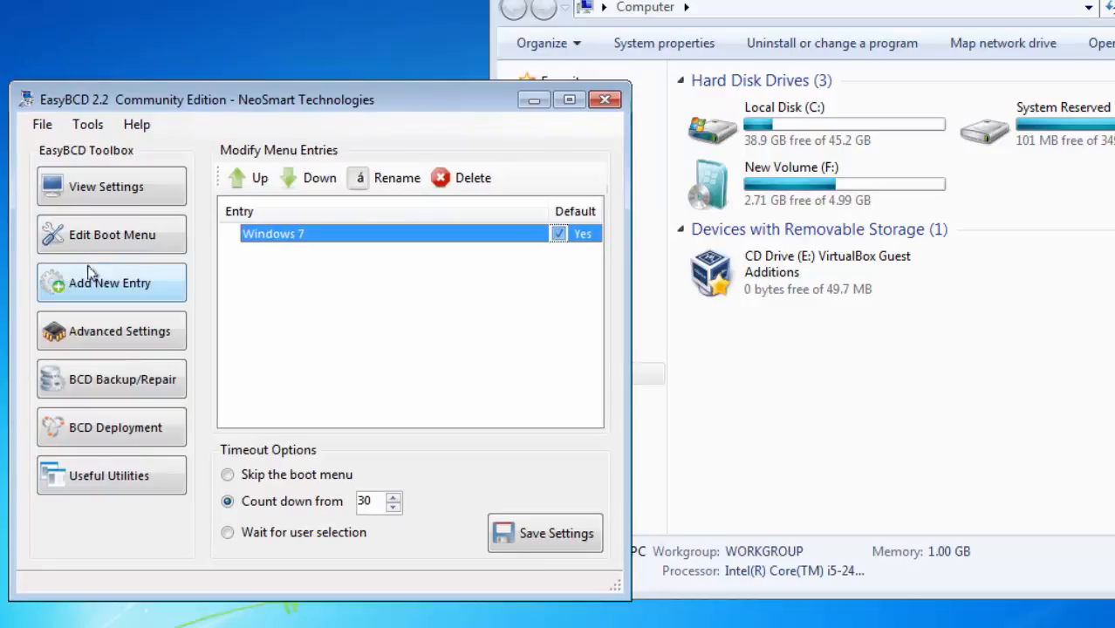
Start a new boot entry from the EasyBCD Toolbox.
{"action": "left_click", "coordinate": [112, 282]}
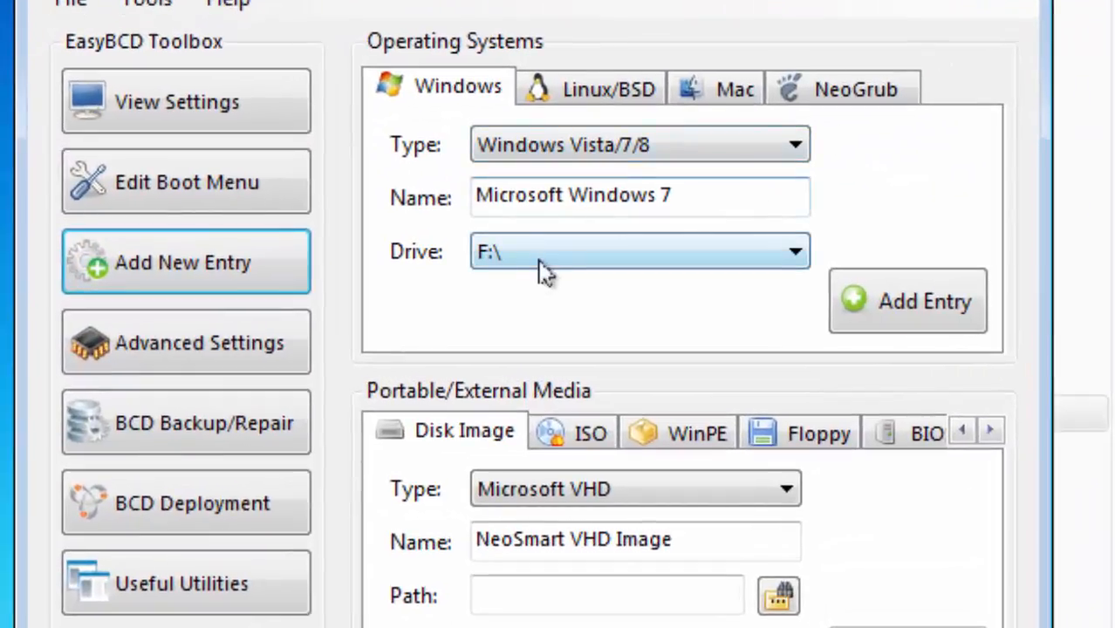
{"action": "mouse_move", "coordinate": [690, 286]}
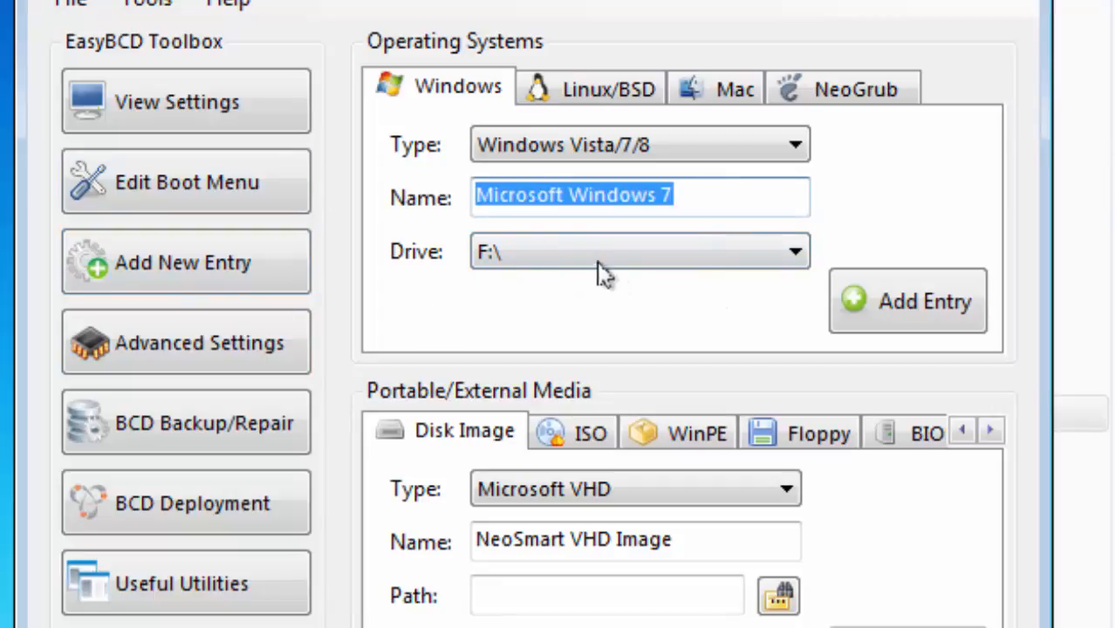
Add the Microsoft Windows 7 entry for drive F:\ and return to the boot menu list.
{"action": "left_click", "coordinate": [792, 251]}
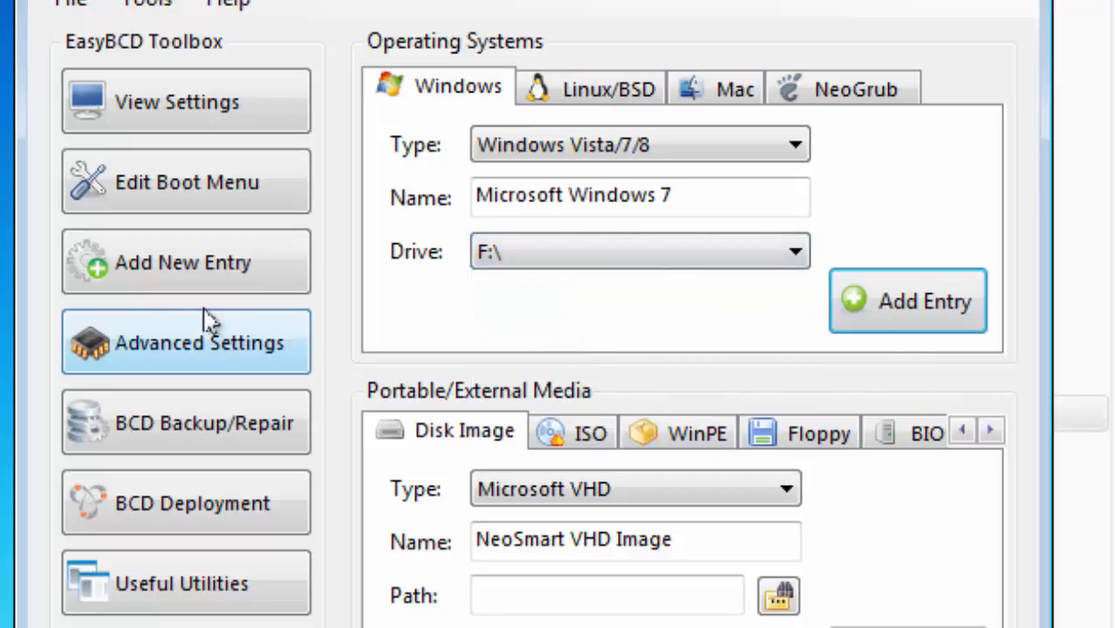
{"action": "left_click", "coordinate": [181, 181]}
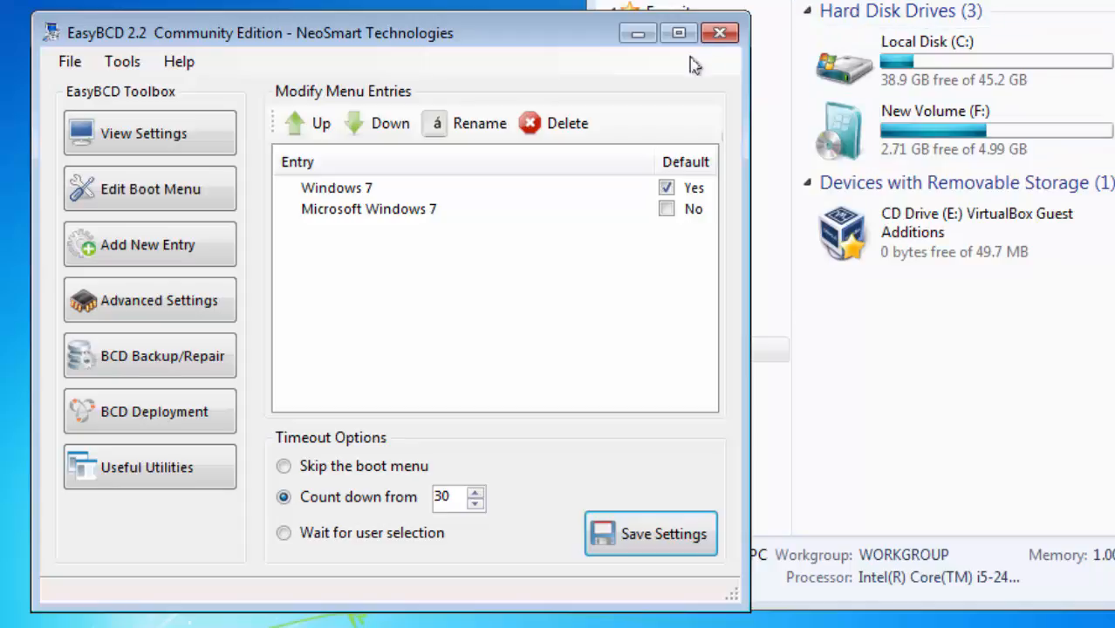
{"action": "left_click", "coordinate": [368, 209]}
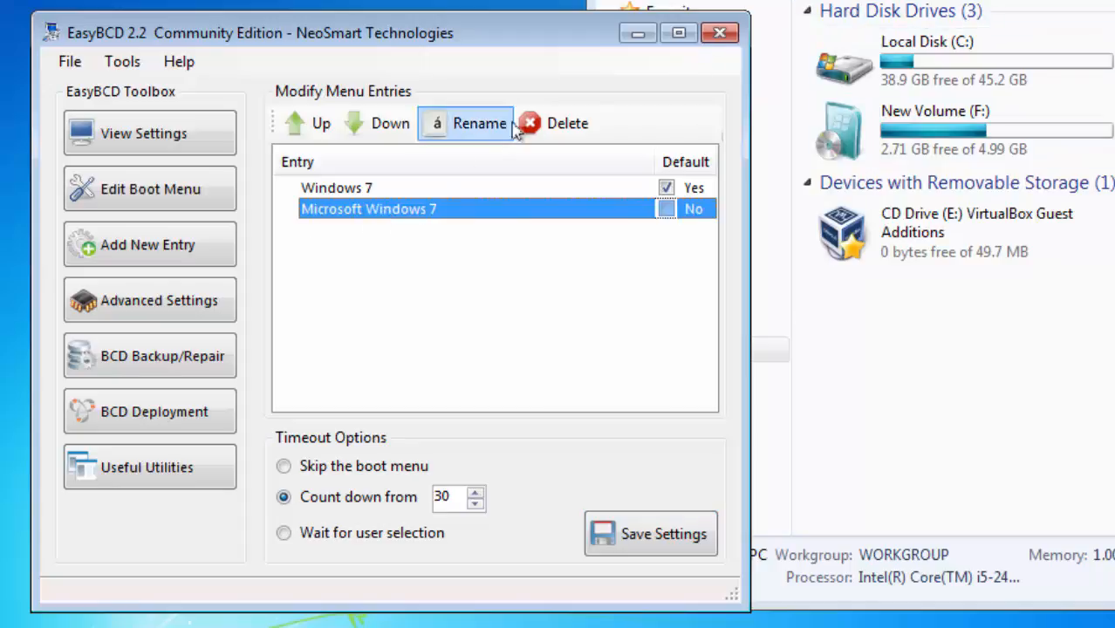
{"action": "mouse_move", "coordinate": [562, 122]}
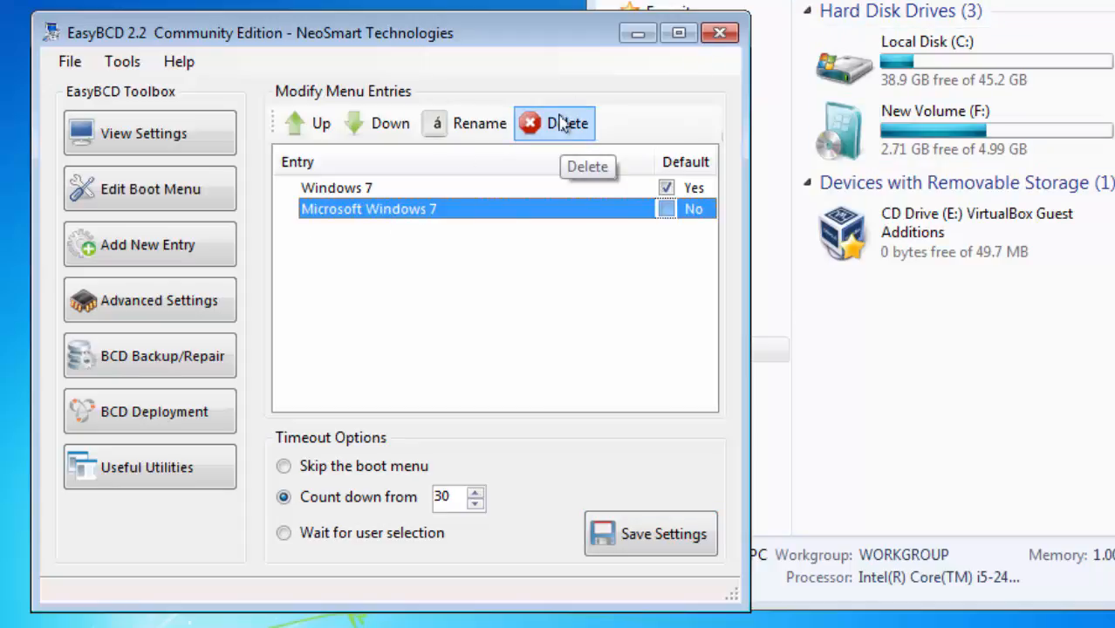